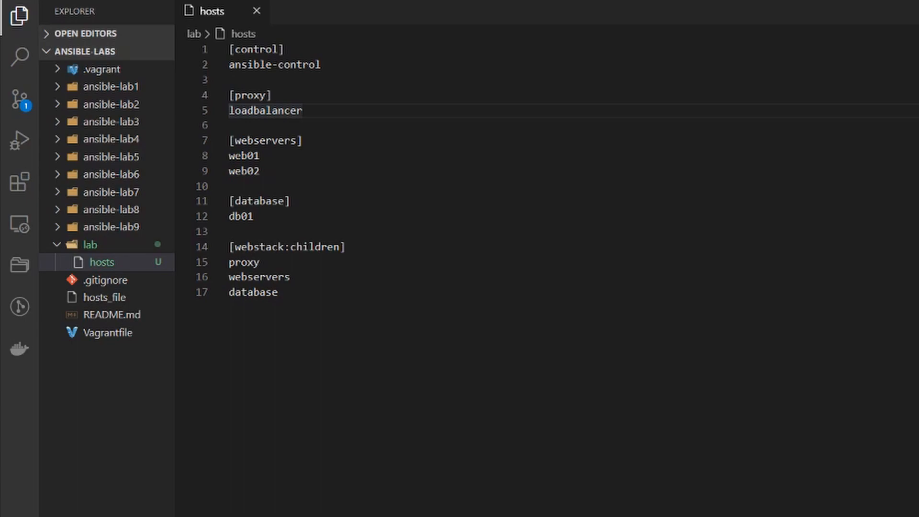
mouse_move(93, 266)
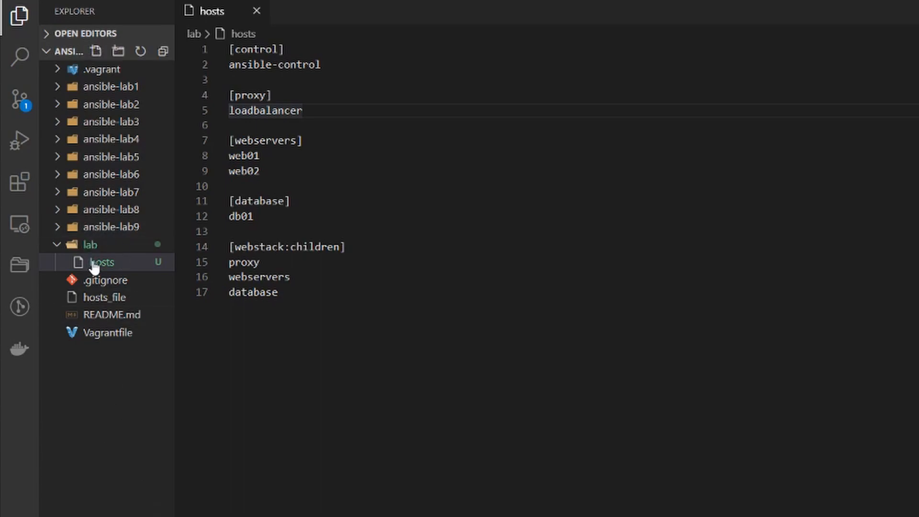
mouse_move(91, 245)
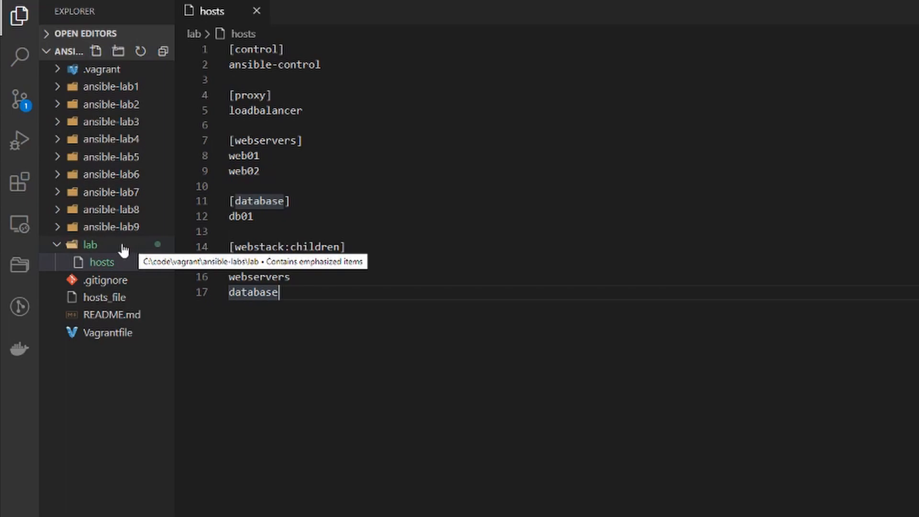
Create a new file named playbook1.yml inside the lab folder
right_click(101, 262)
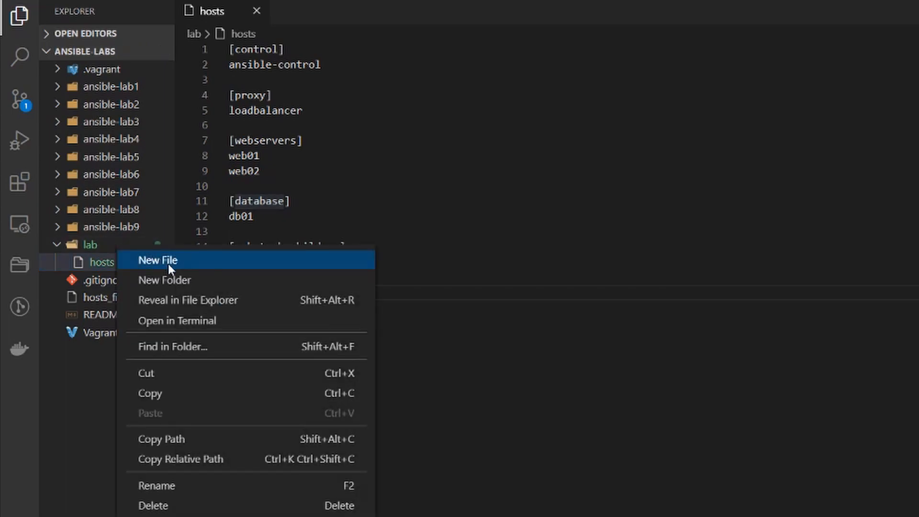
left_click(157, 259)
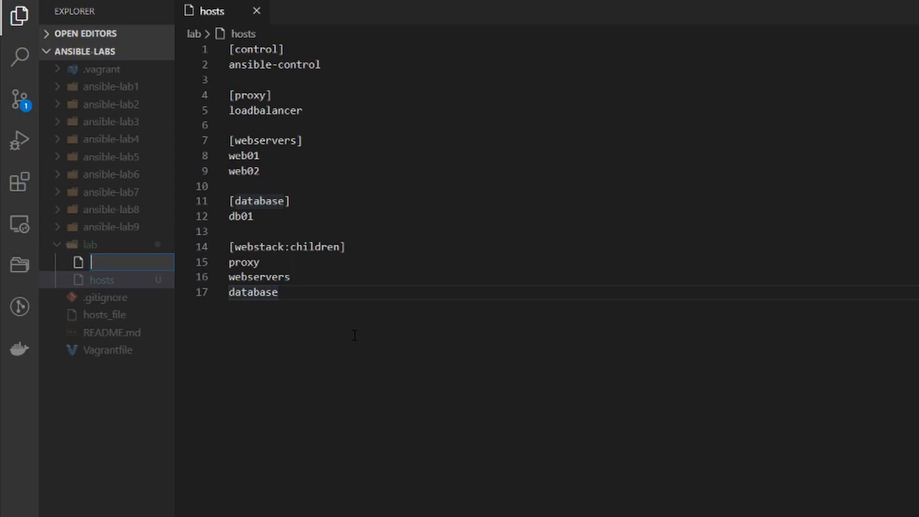
type("playbook1")
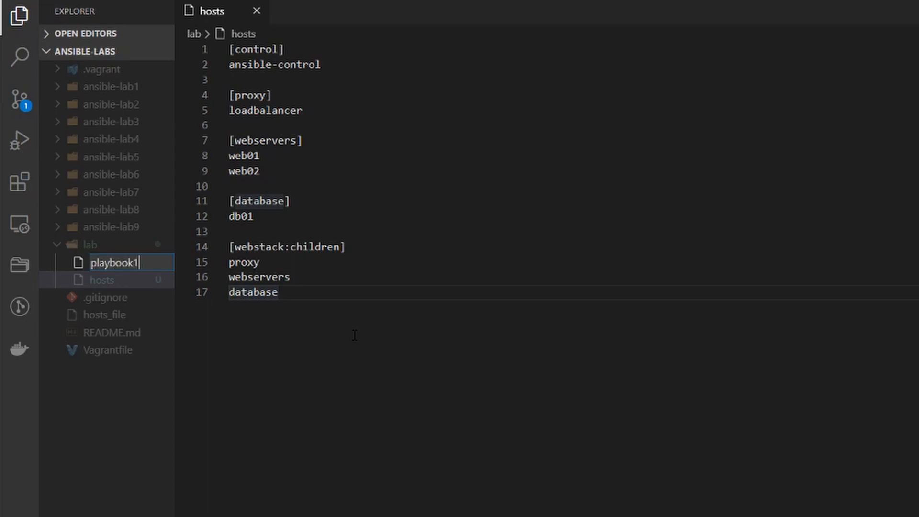
type(".yml")
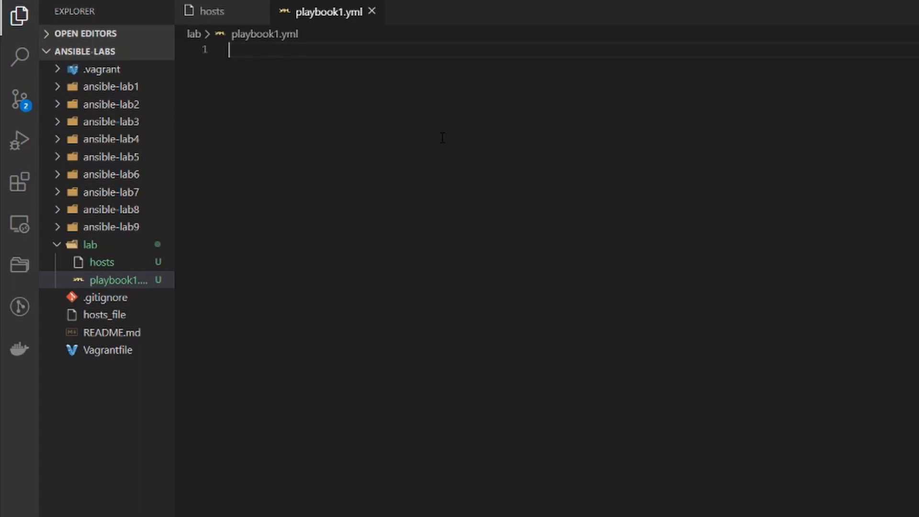
Begin the play with hosts: webservers, become: yes, and a vars block for ports and message
type("-")
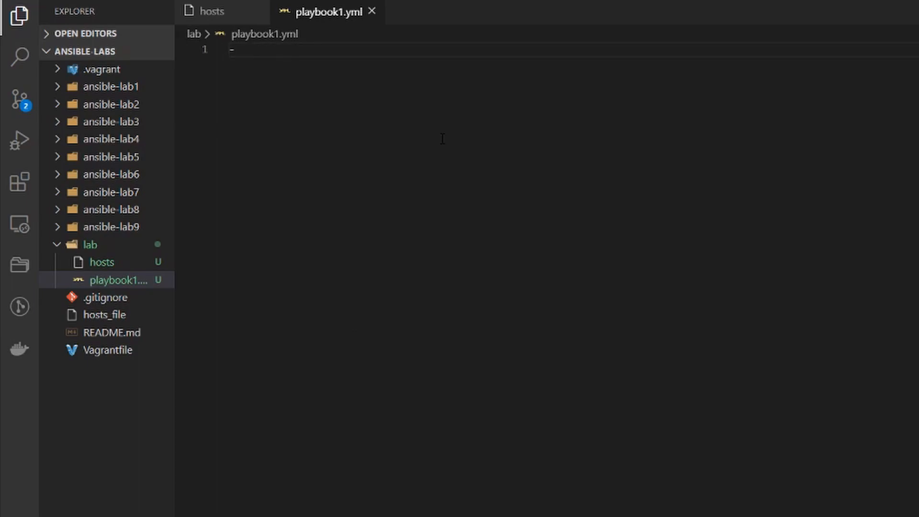
type("hosts:")
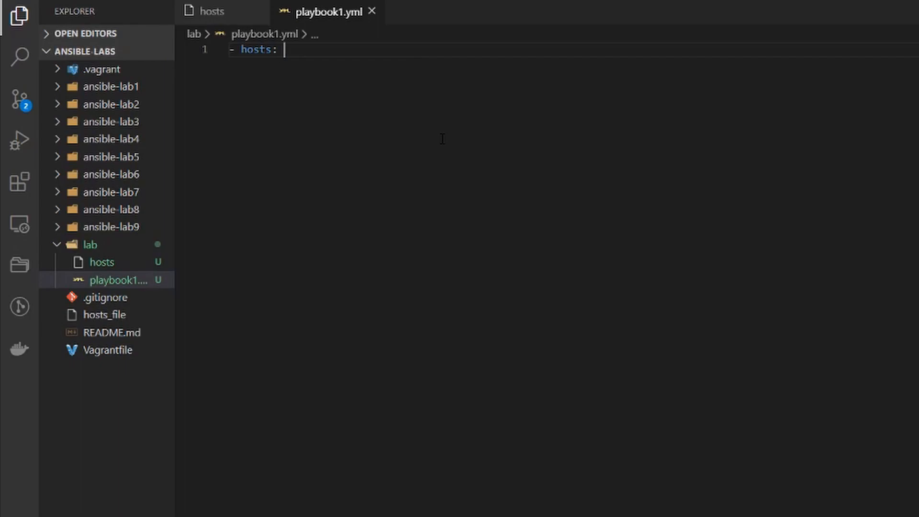
type("we")
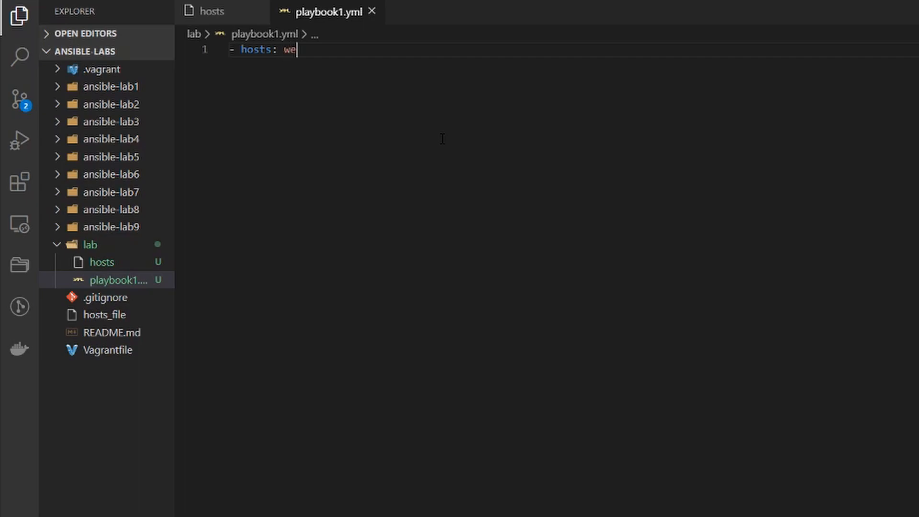
type("bservers")
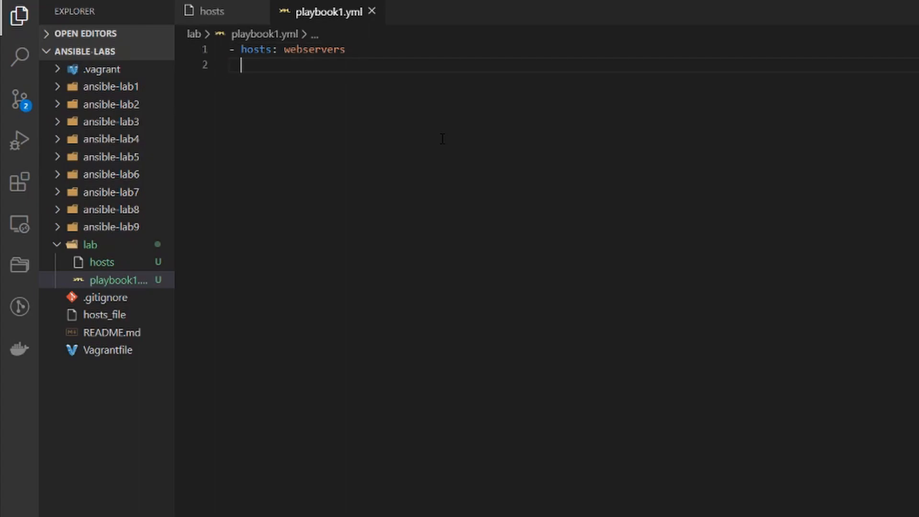
type("become:")
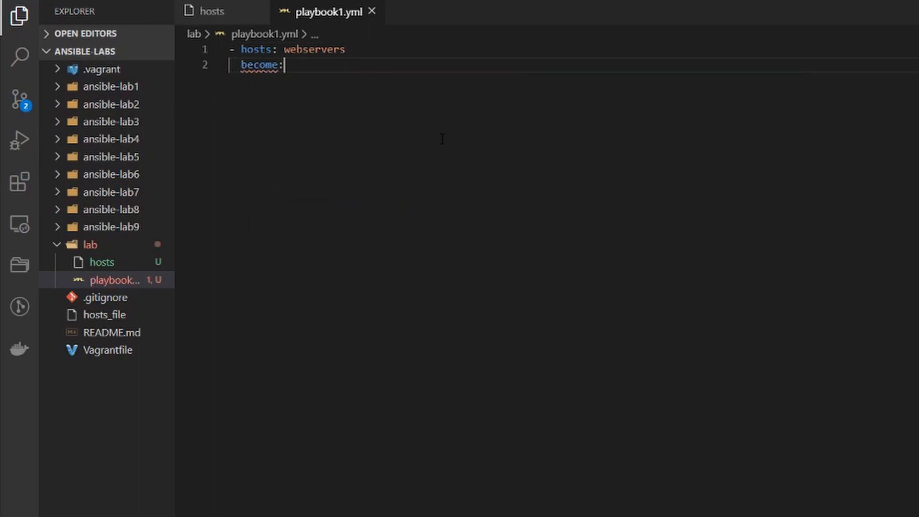
type("yes")
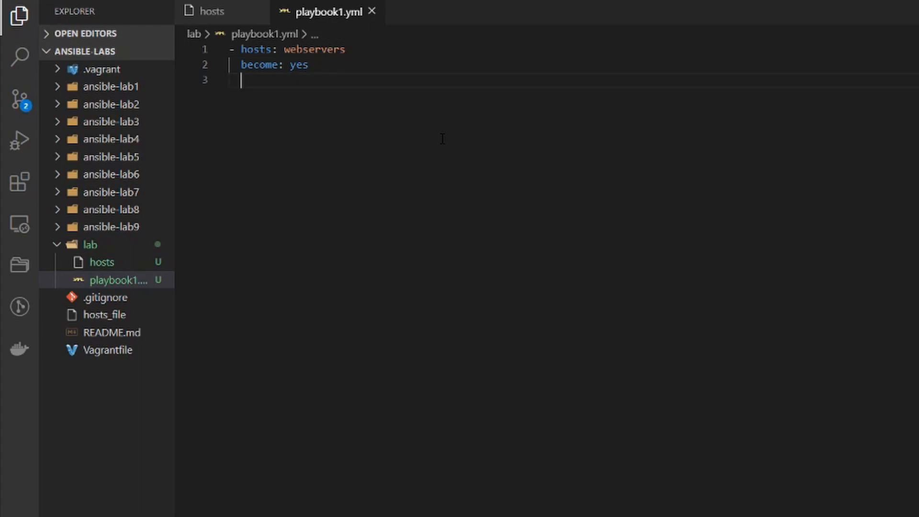
type("var")
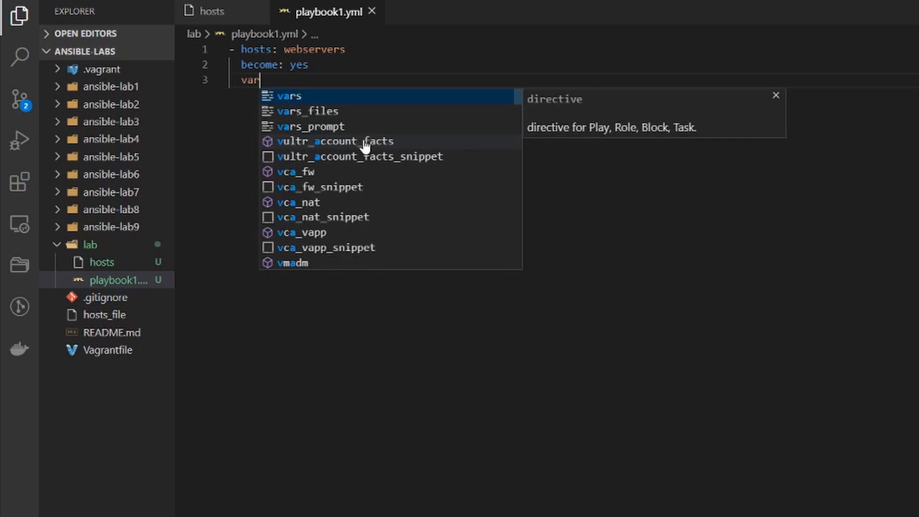
key("Enter")
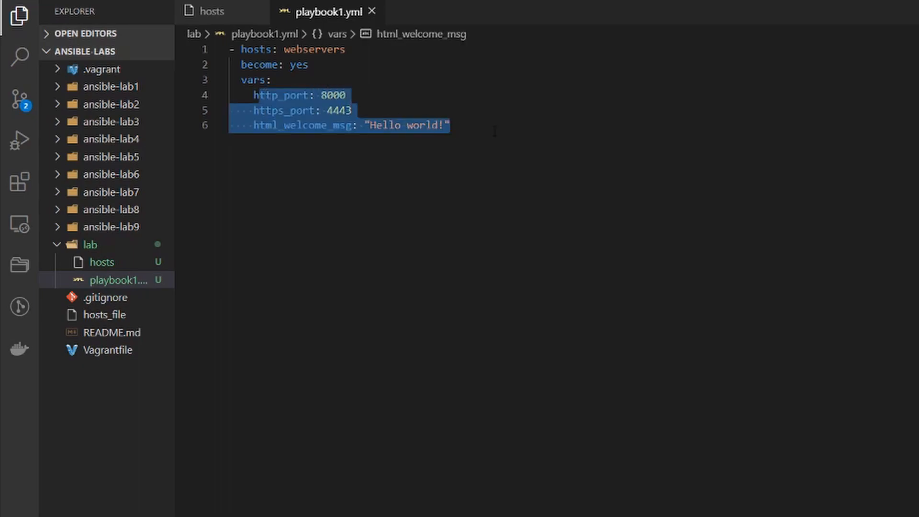
double_click(421, 125)
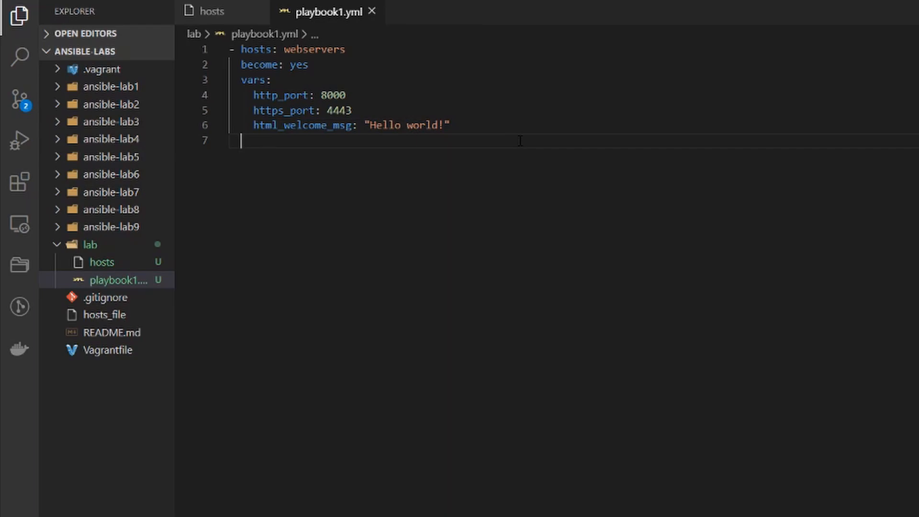
Add a tasks section with a task named 'ensure apache is at the latest version'
type("task")
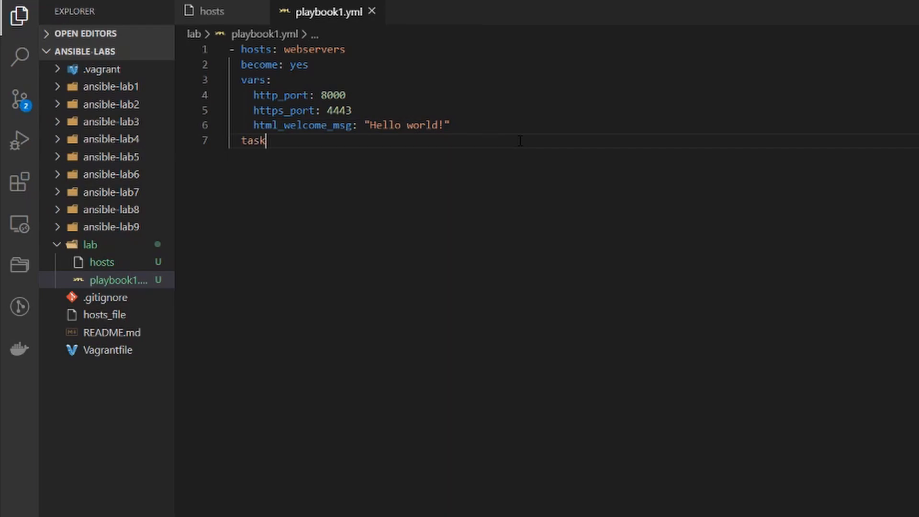
type(":")
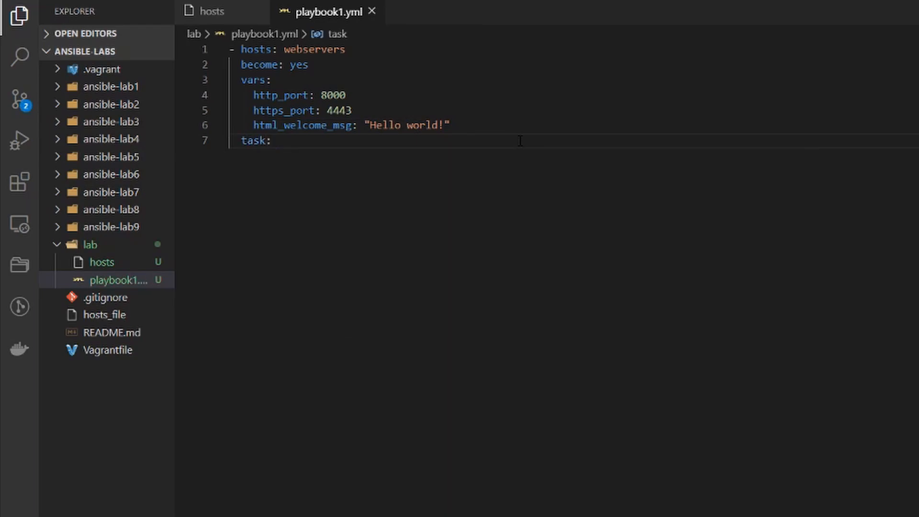
type("s")
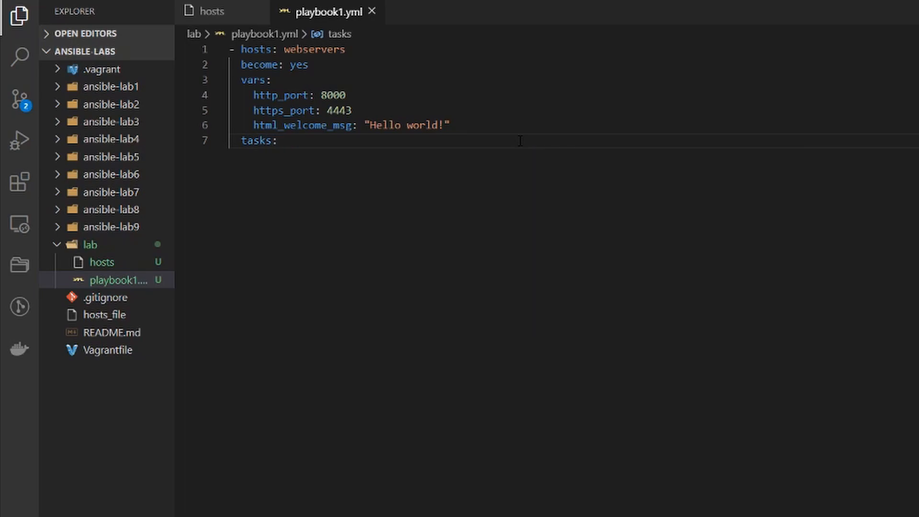
key("enter")
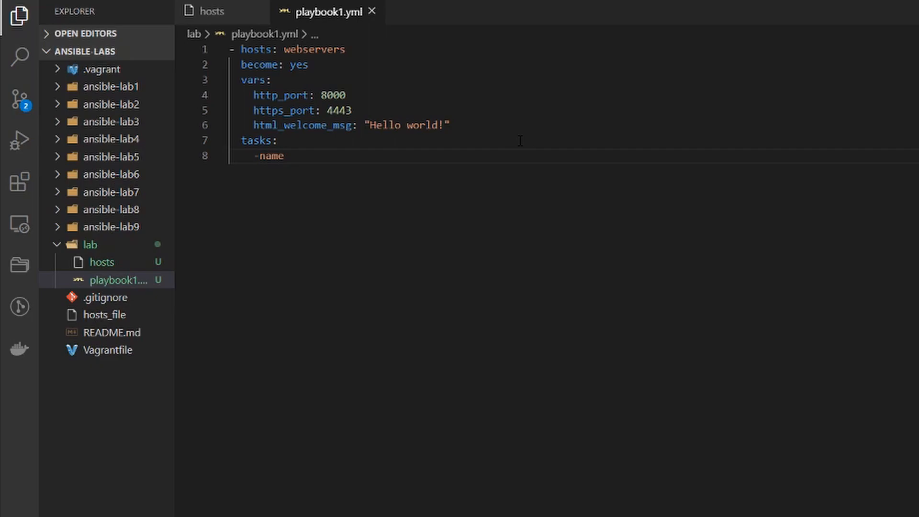
type("ensure")
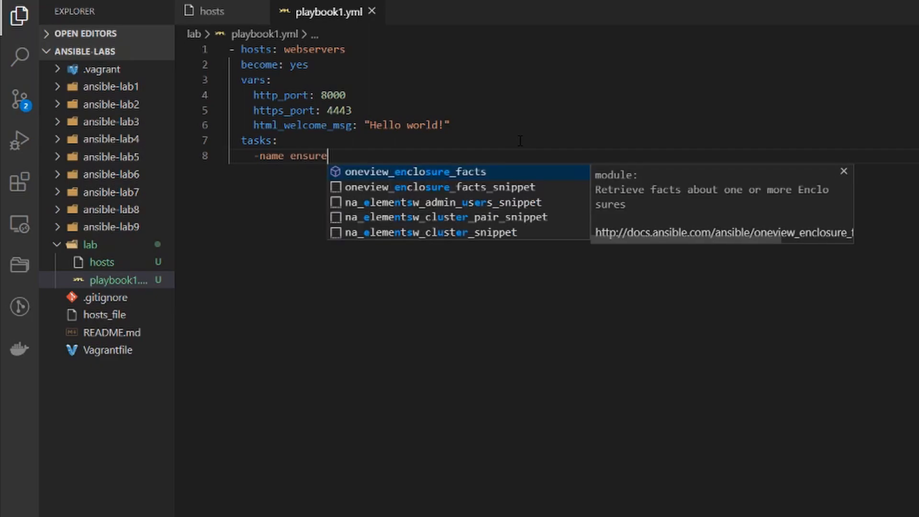
type("apache")
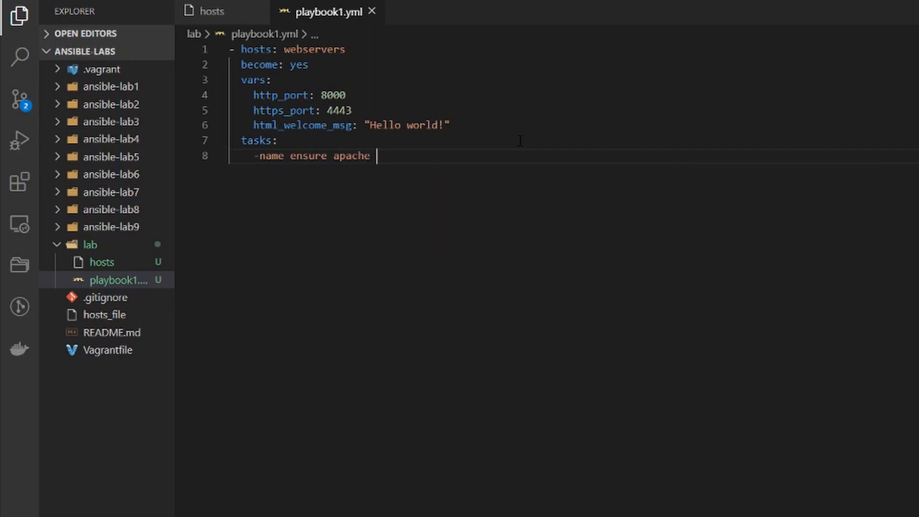
type("is at the latest")
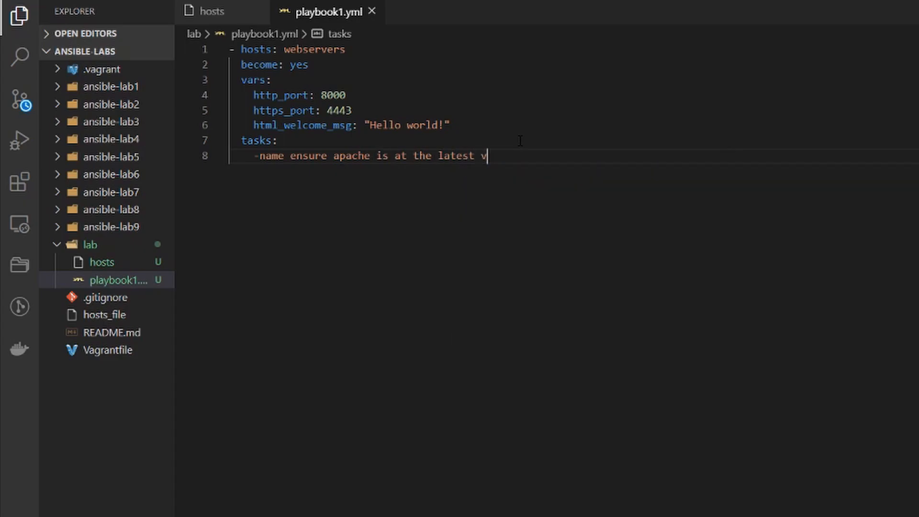
type("version")
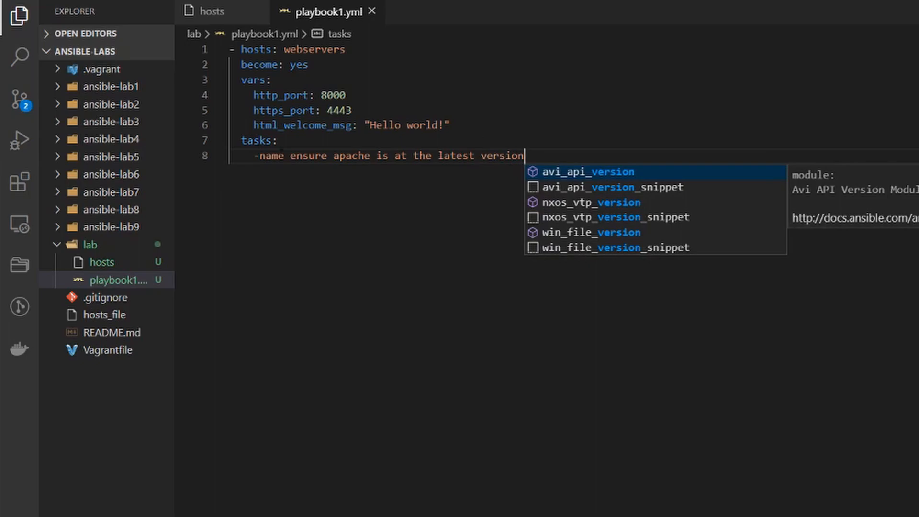
key("Escape")
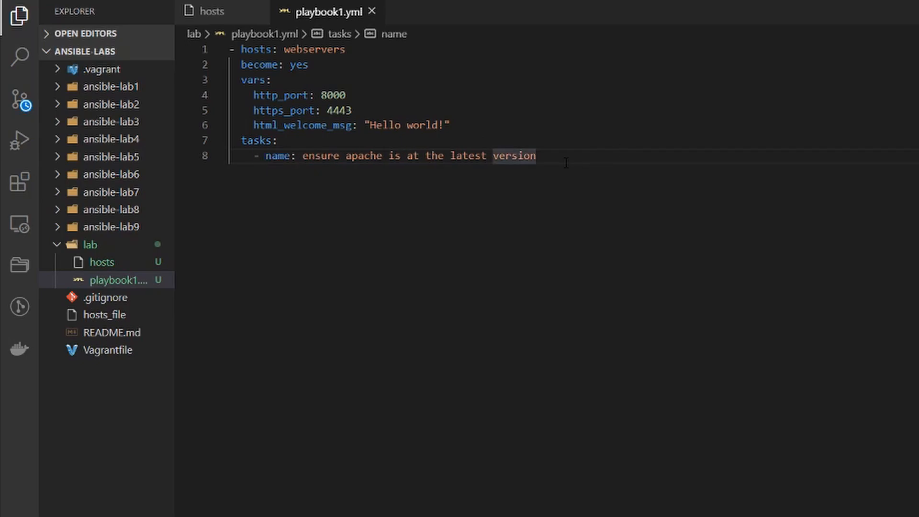
Give the task an apt module with name apache2 and state latest
key("Enter")
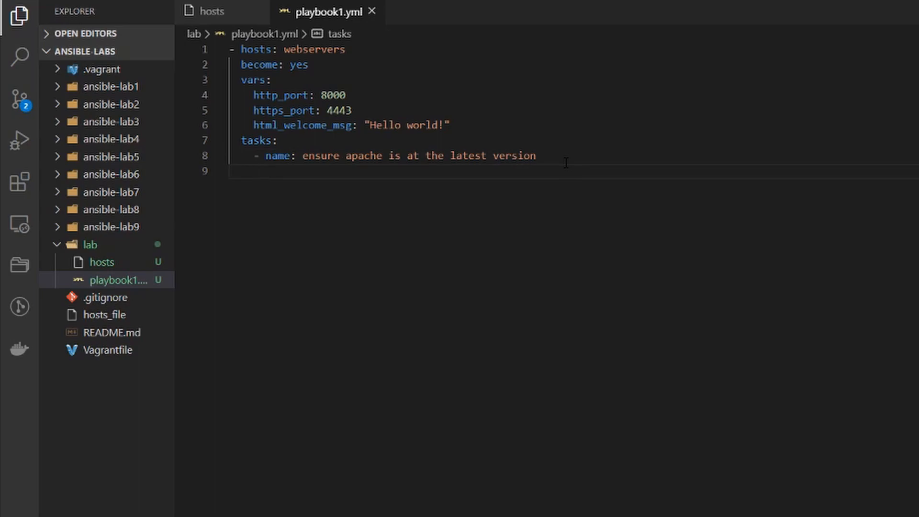
type("apt:")
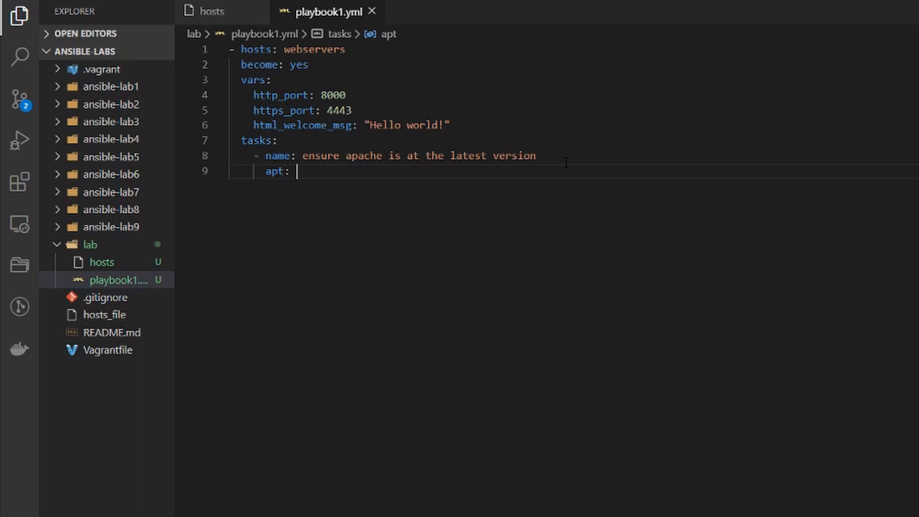
key("enter")
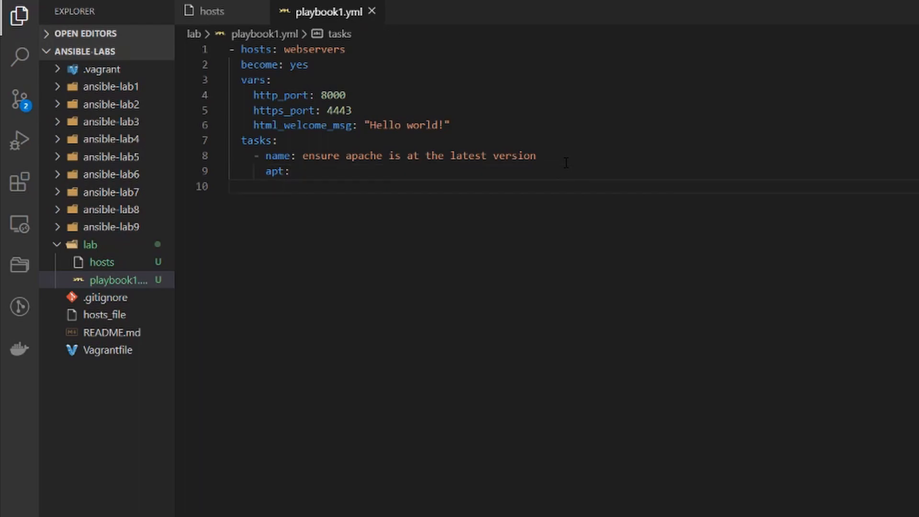
type("name:")
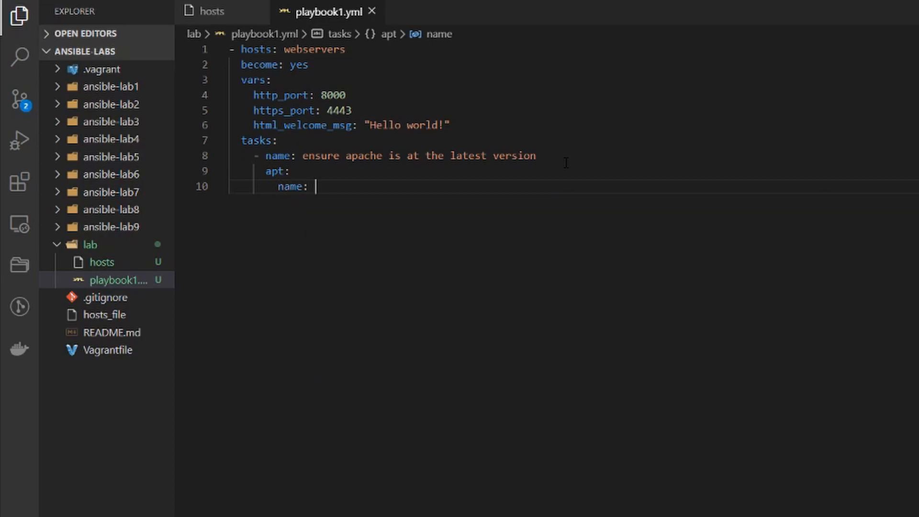
type("apache2")
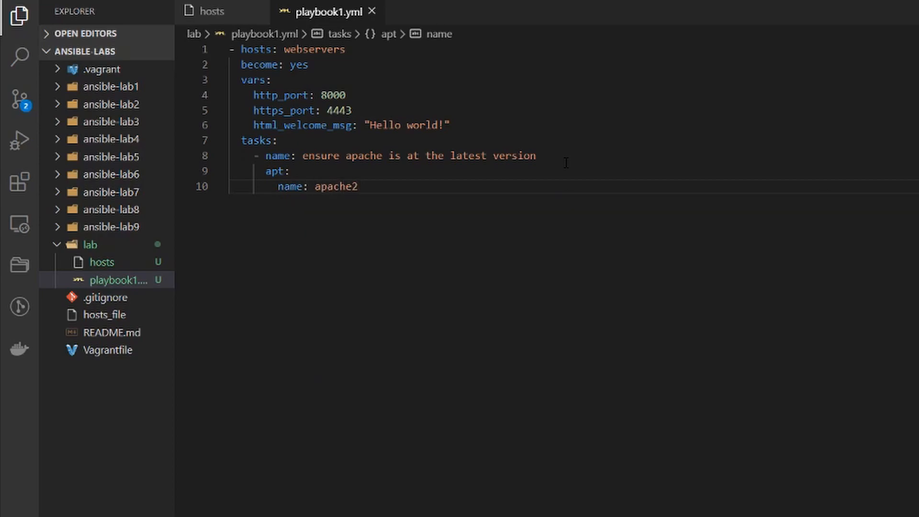
key("Enter")
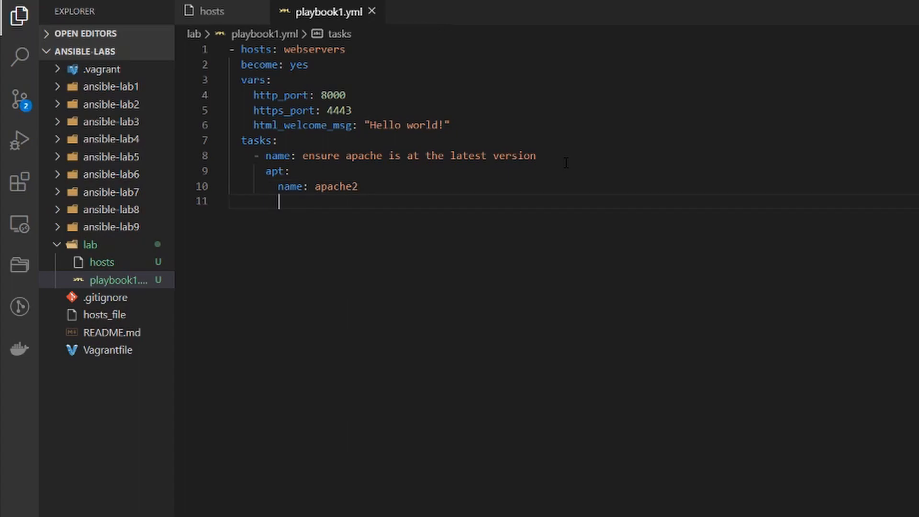
type("state: latest")
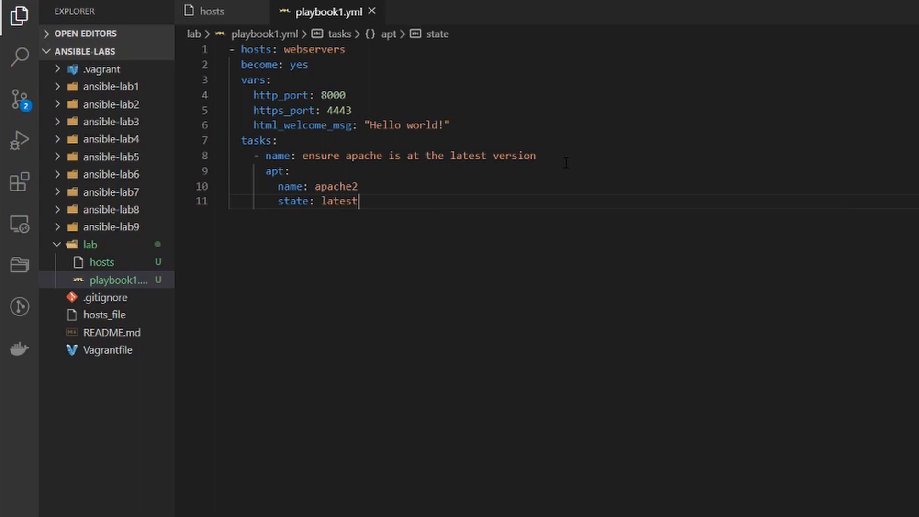
key("enter")
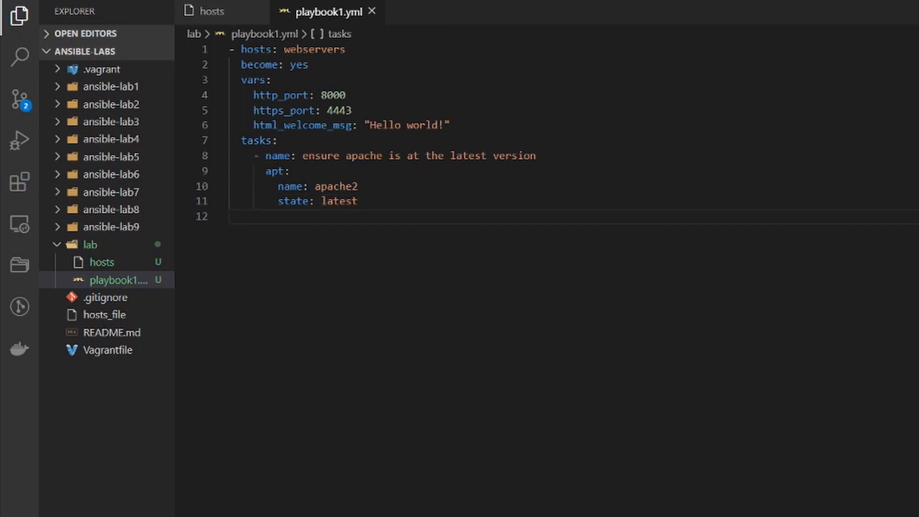
left_click(278, 141)
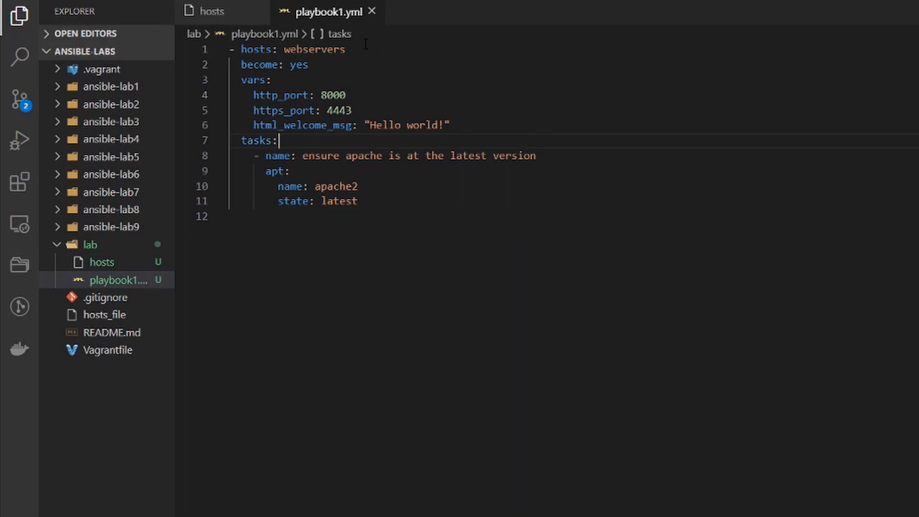
double_click(256, 49)
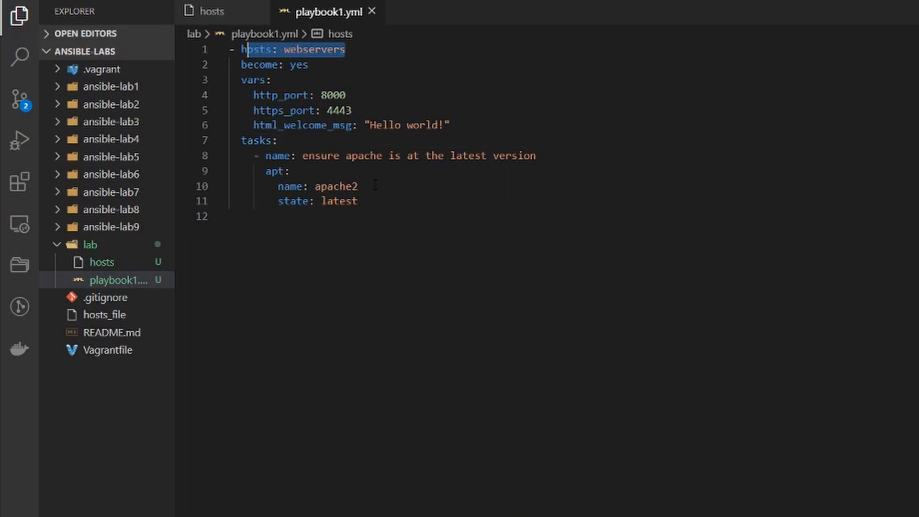
double_click(337, 186)
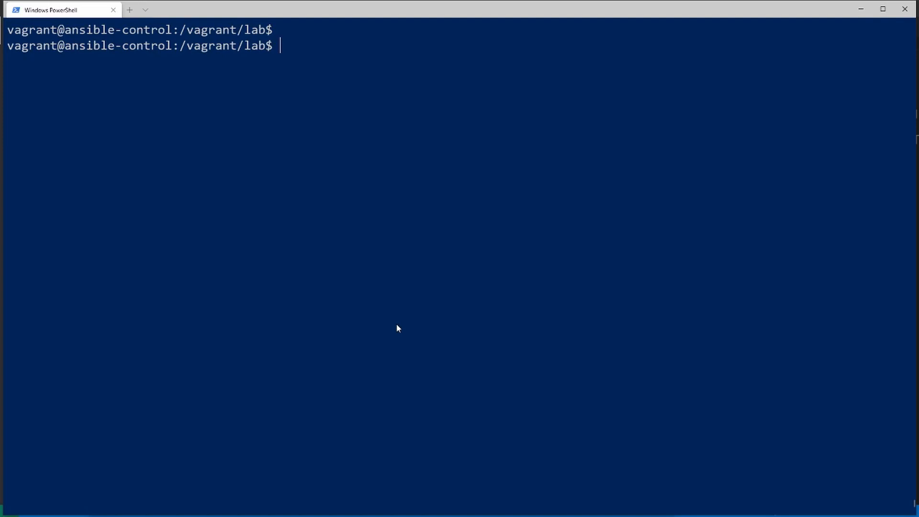
Run ansible-playbook -i hosts -K playbook1.yml and submit the sudo password
type("ansib")
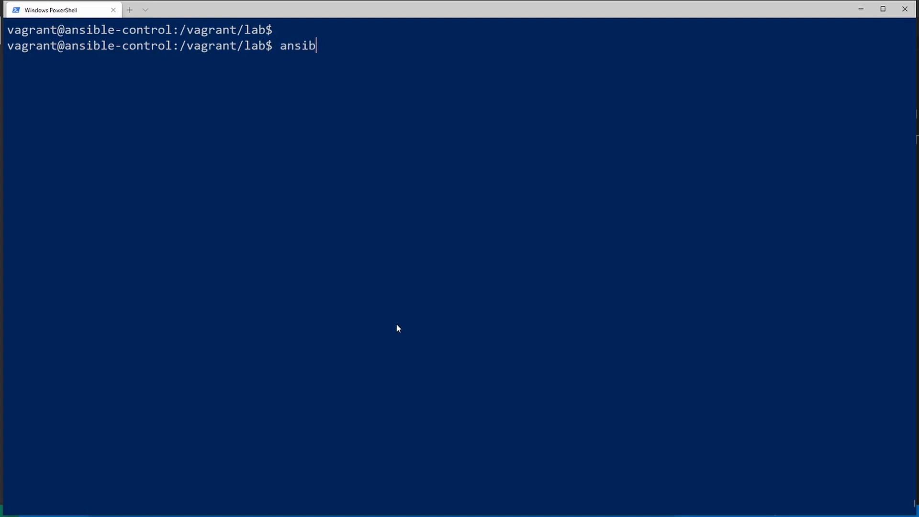
type("le")
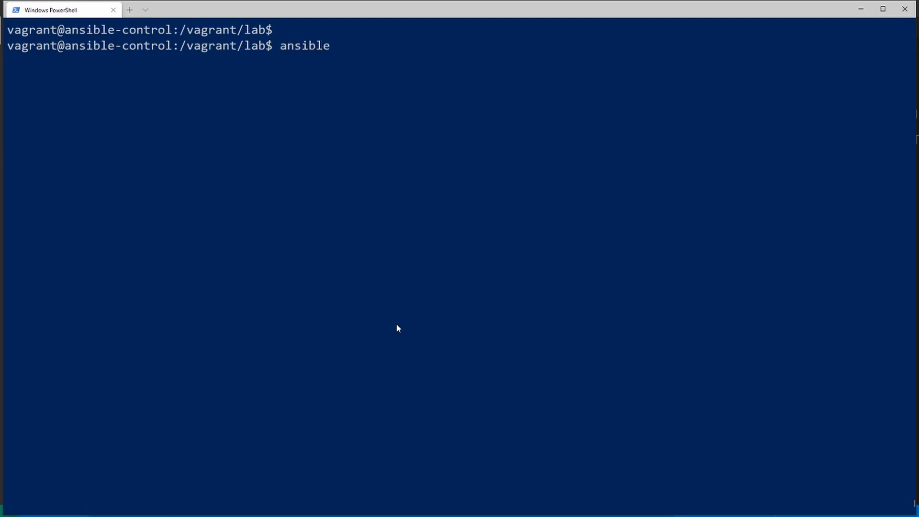
type("-lay")
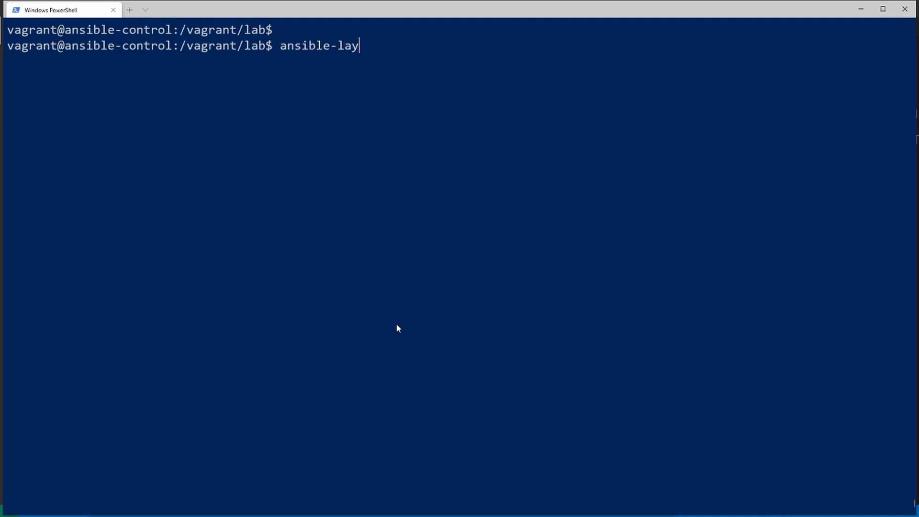
type("playbook -i")
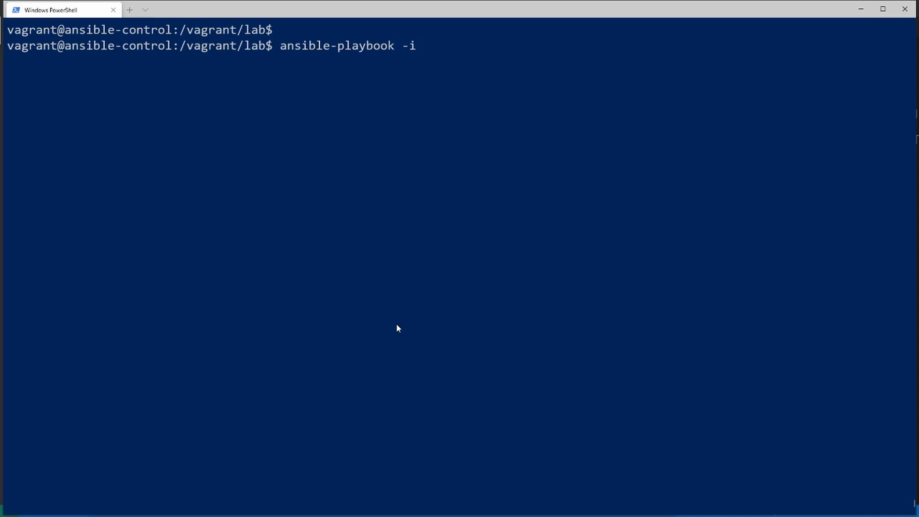
type("hosts")
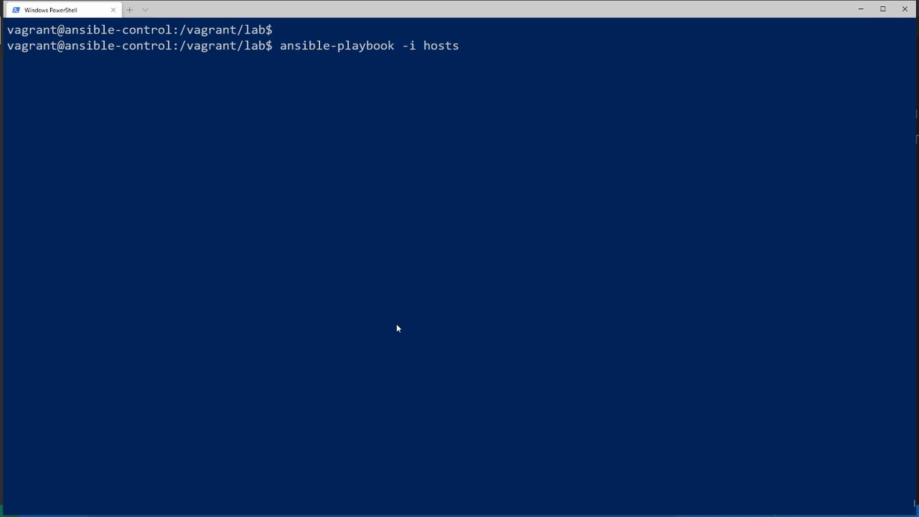
type("-")
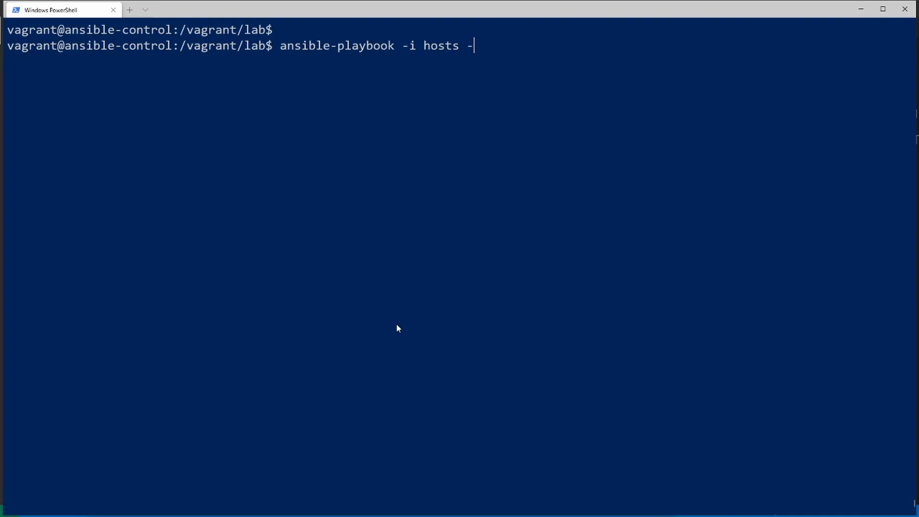
type("K")
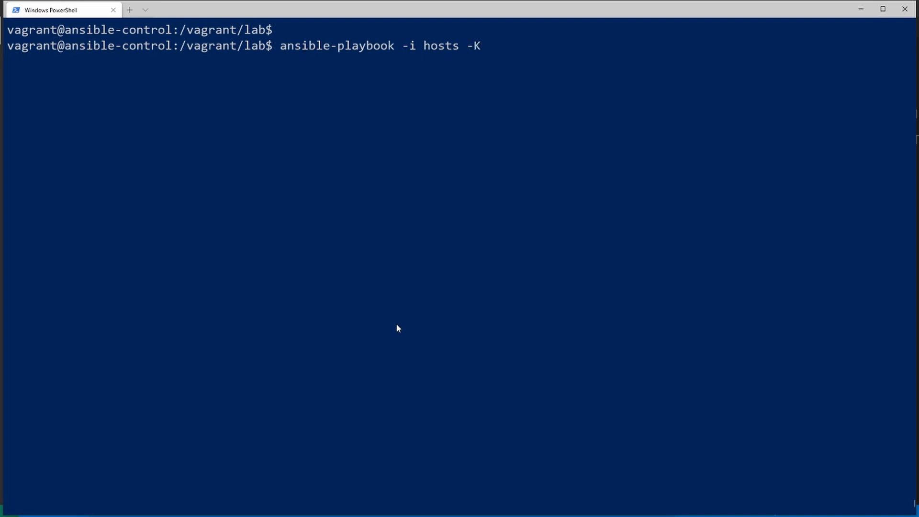
type("playbook1.yml")
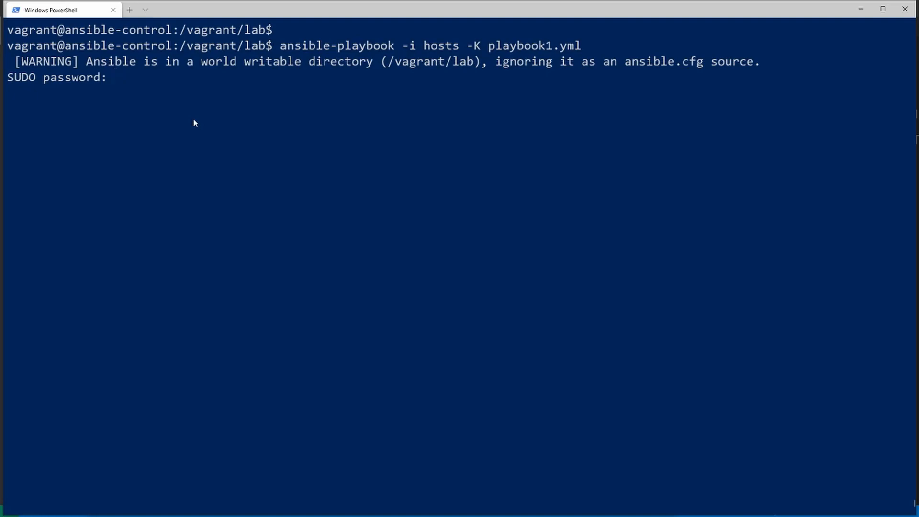
key("Enter")
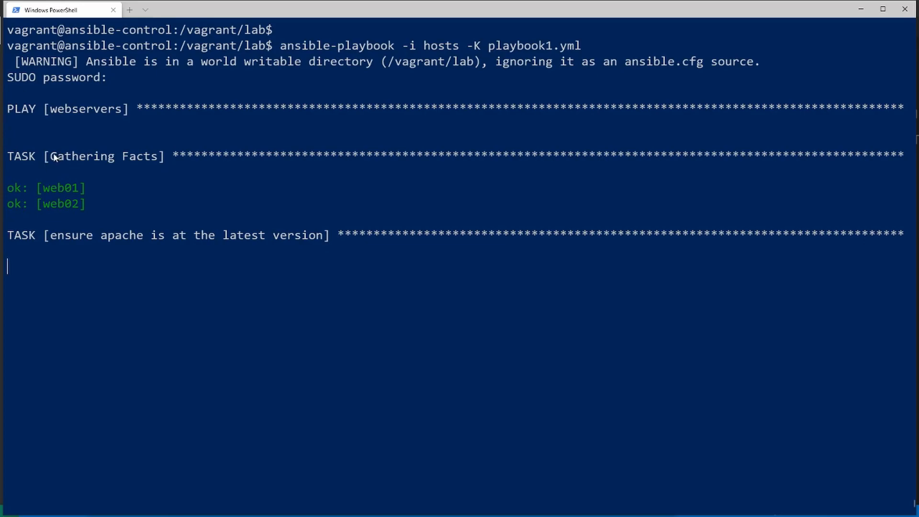
mouse_move(140, 158)
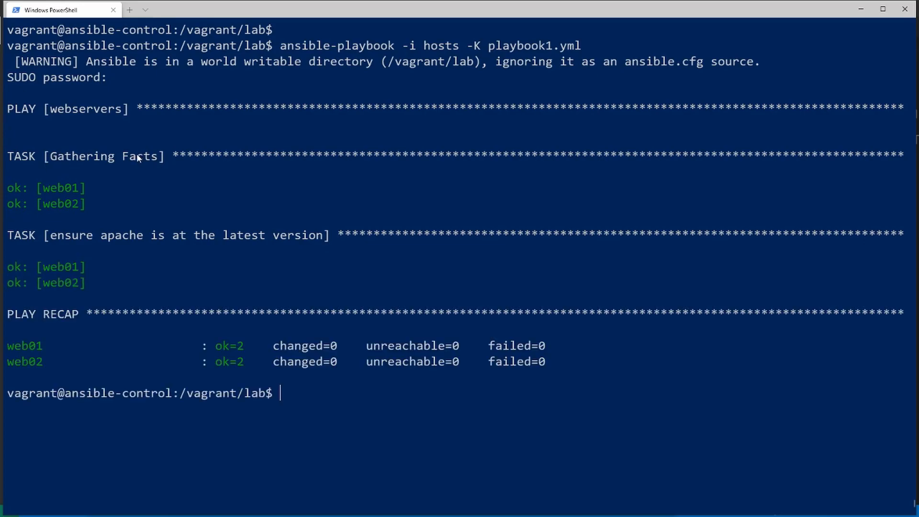
Review the completed run output, highlighting the apache task name
double_click(62, 156)
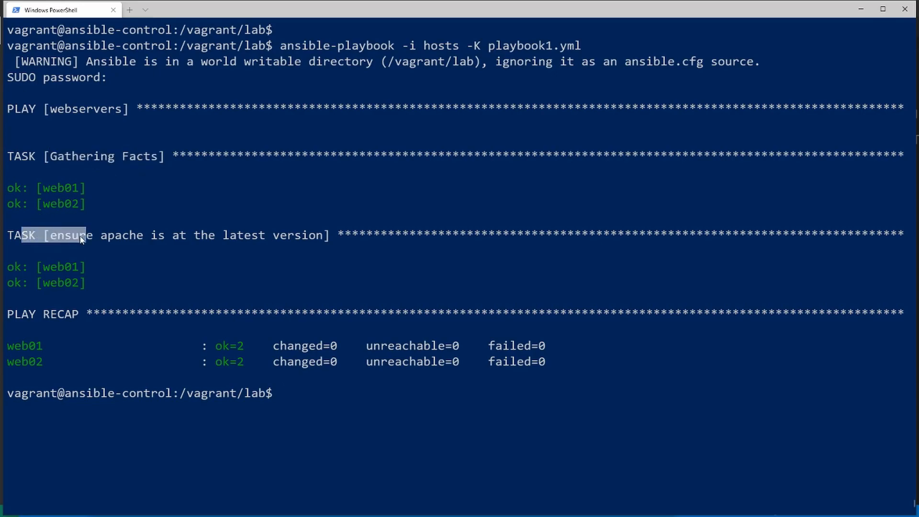
left_click_drag(79, 236, 265, 235)
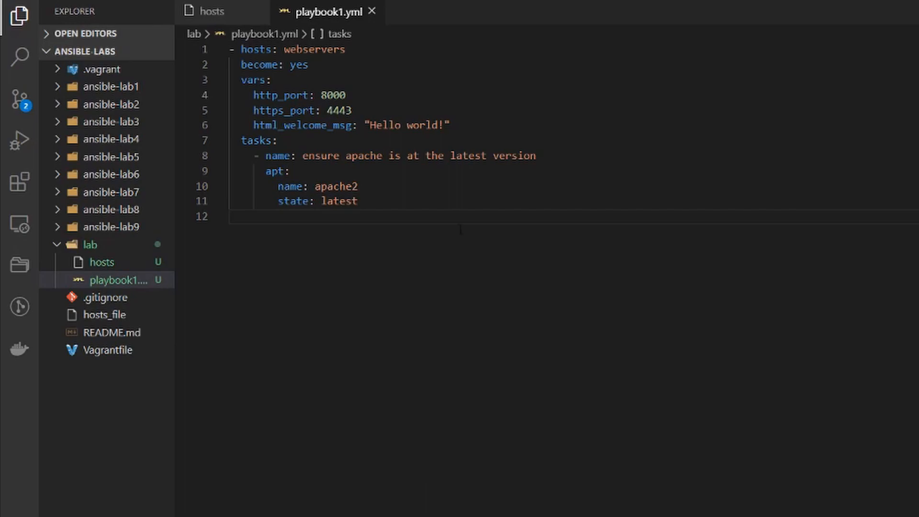
Duplicate the apache task and switch its module to template with src and dest keys
key("enter")
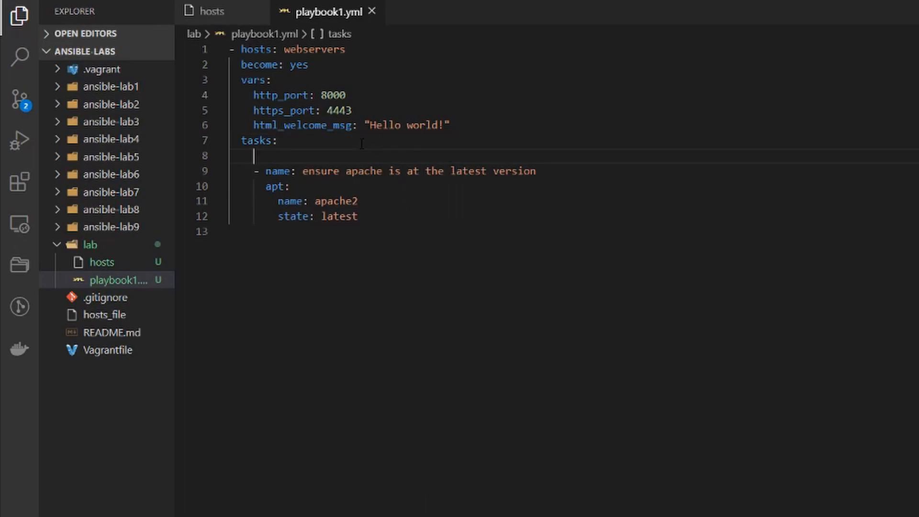
left_click_drag(246, 171, 252, 235)
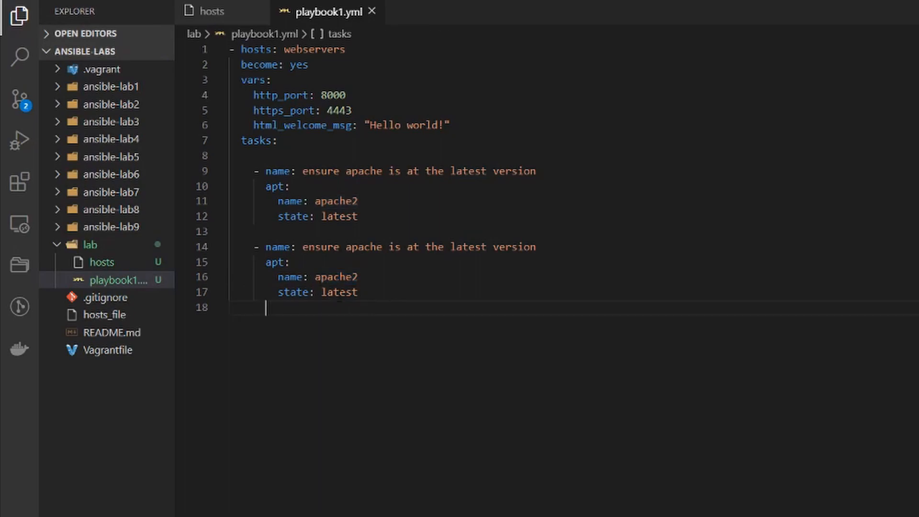
double_click(274, 262)
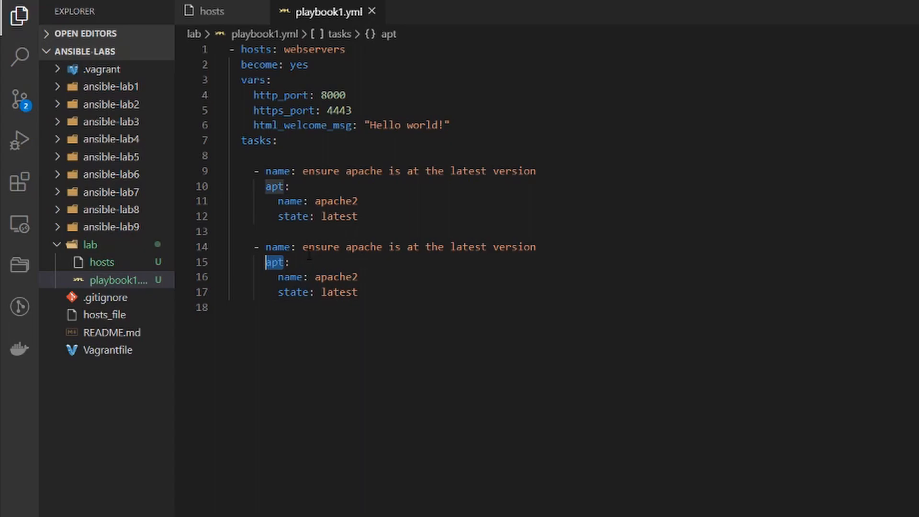
type("templat")
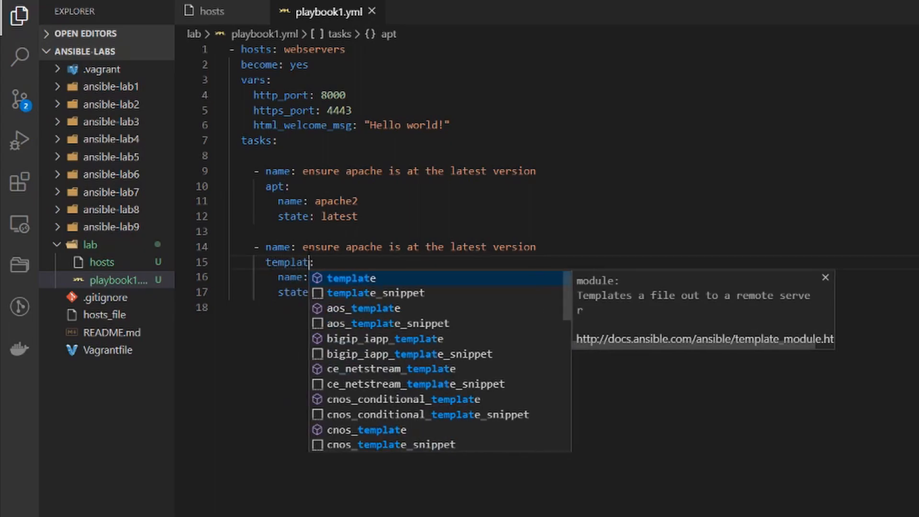
key("Enter")
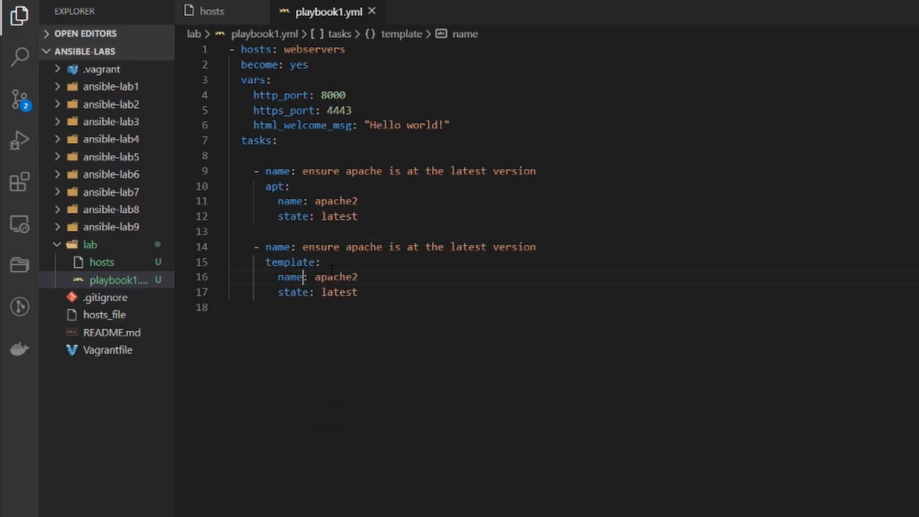
type("s")
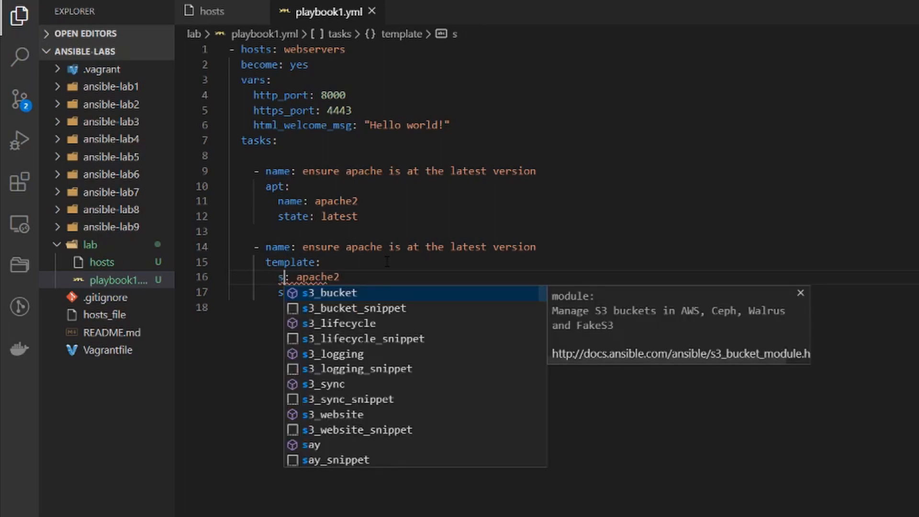
type("rc")
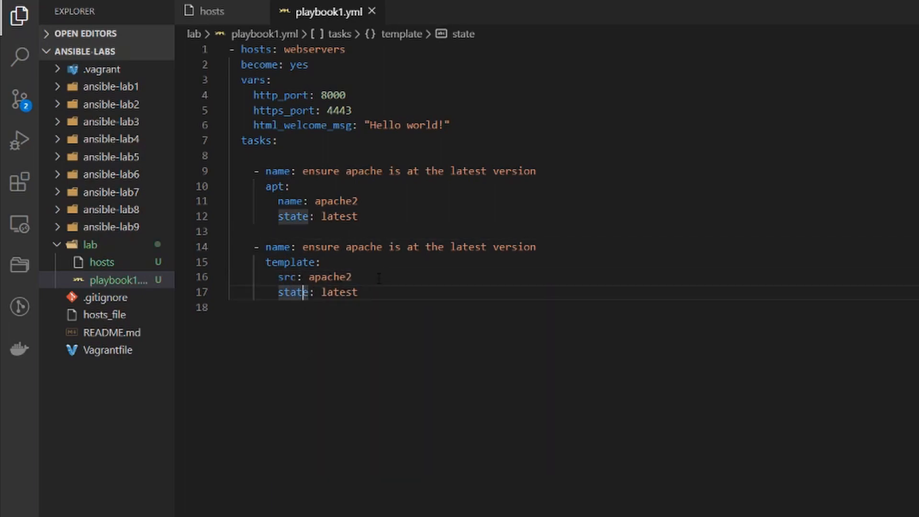
type("de")
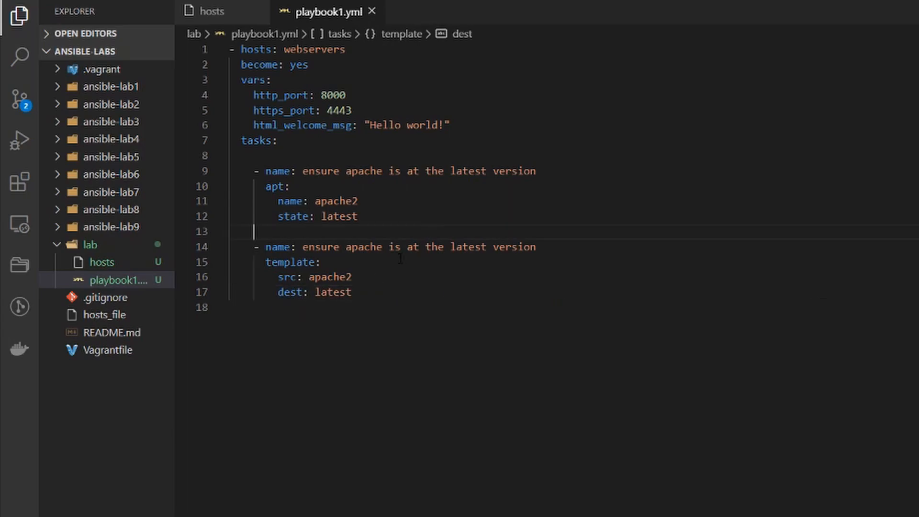
key("Backspace")
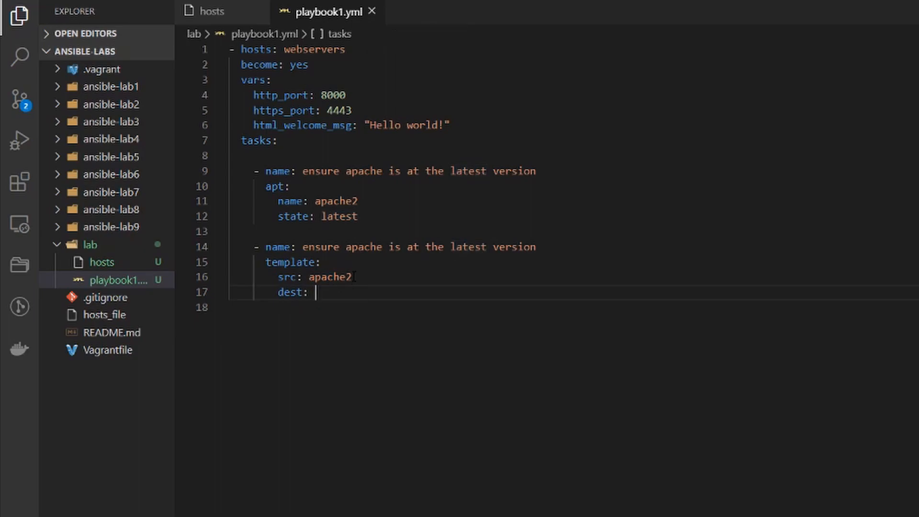
Set src to templates/ports.conf.j2 and dest to /etc/apache2/ports.conf
double_click(329, 276)
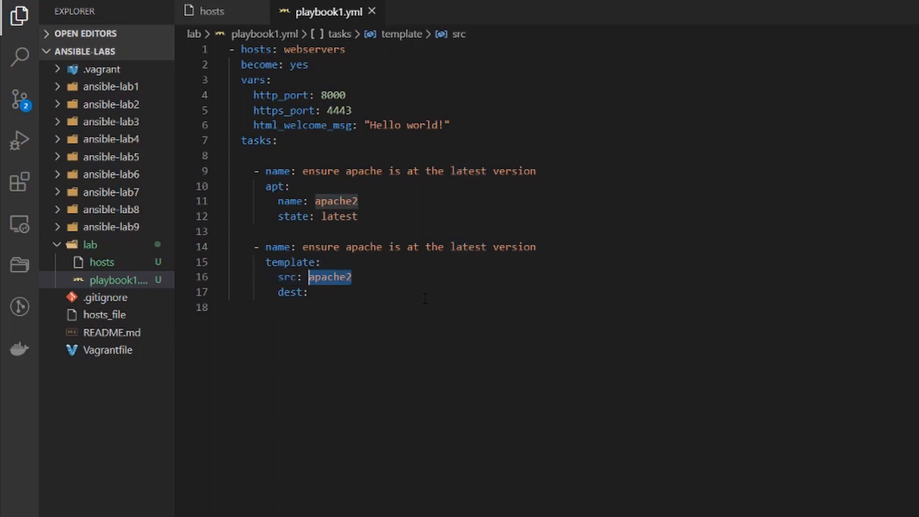
type("templa")
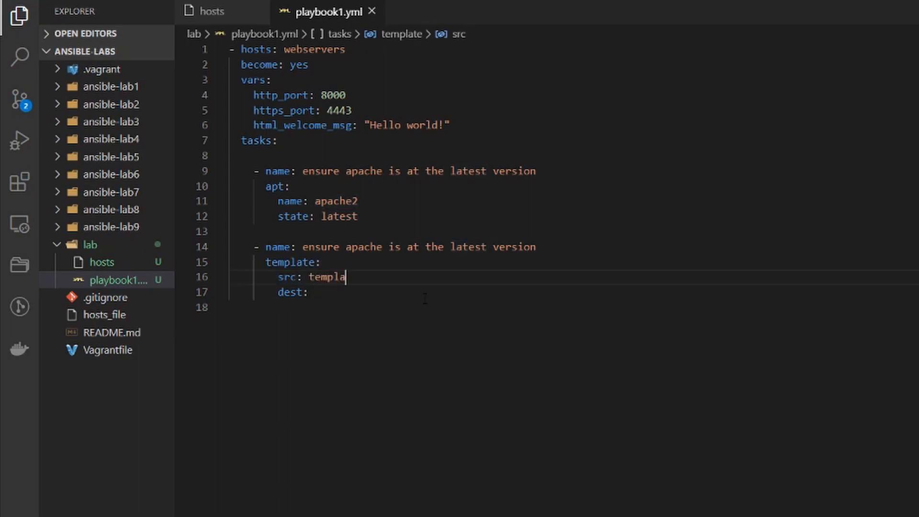
type("tes/")
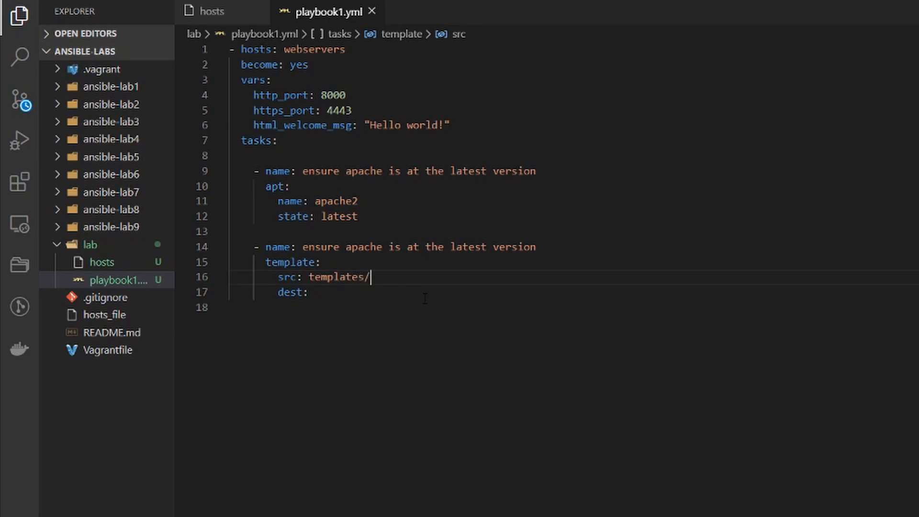
type("port.")
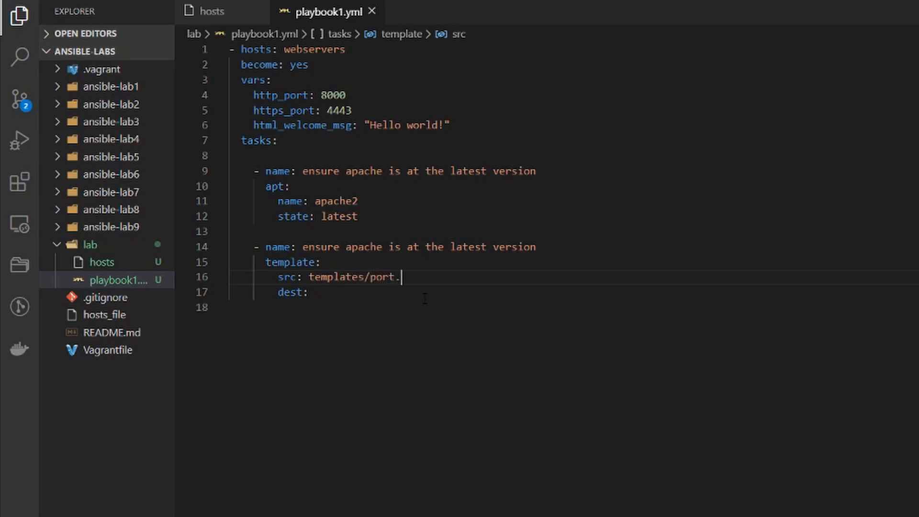
type("s.conf.")
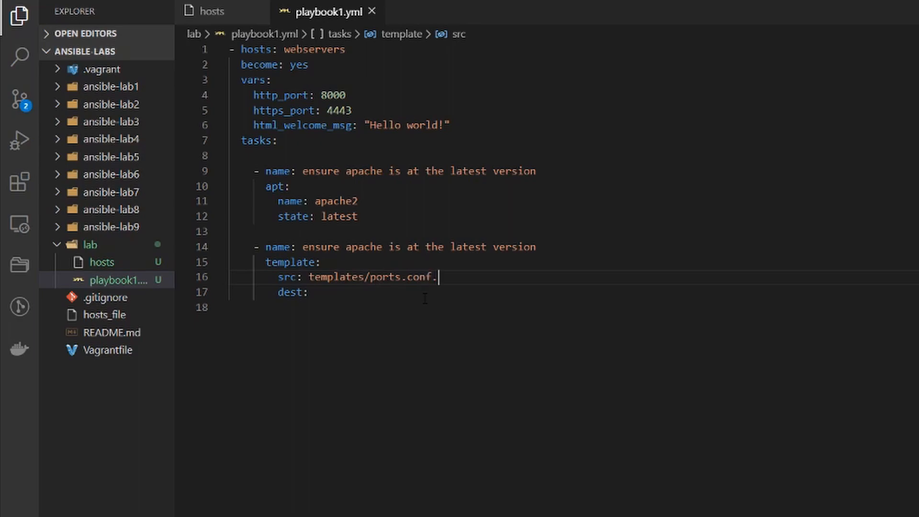
type("j2")
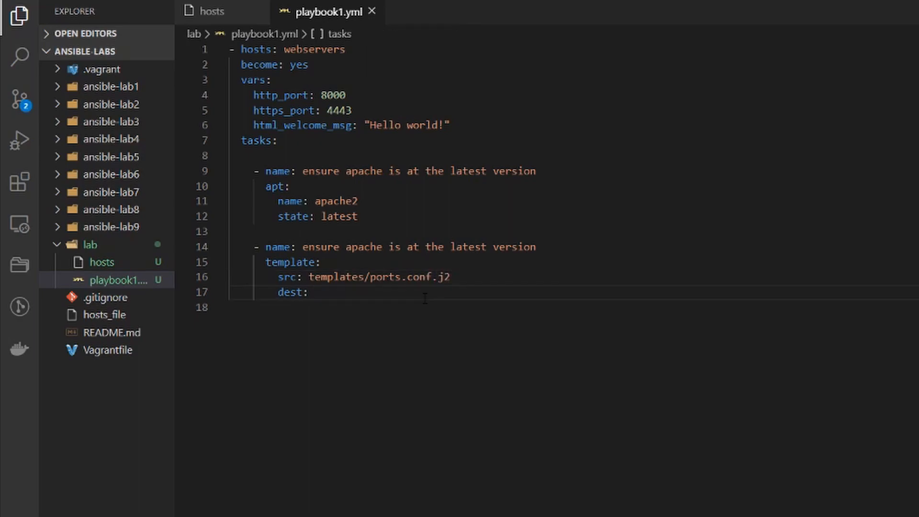
type("/")
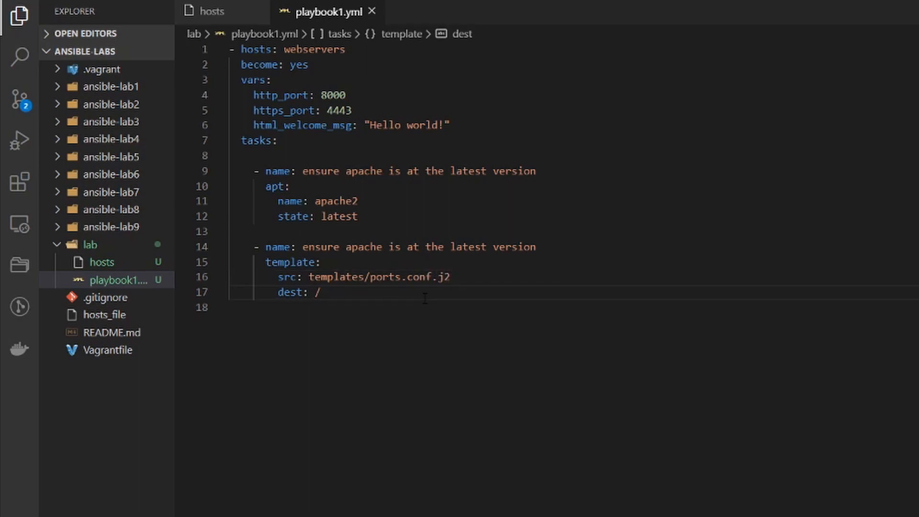
type("etc/")
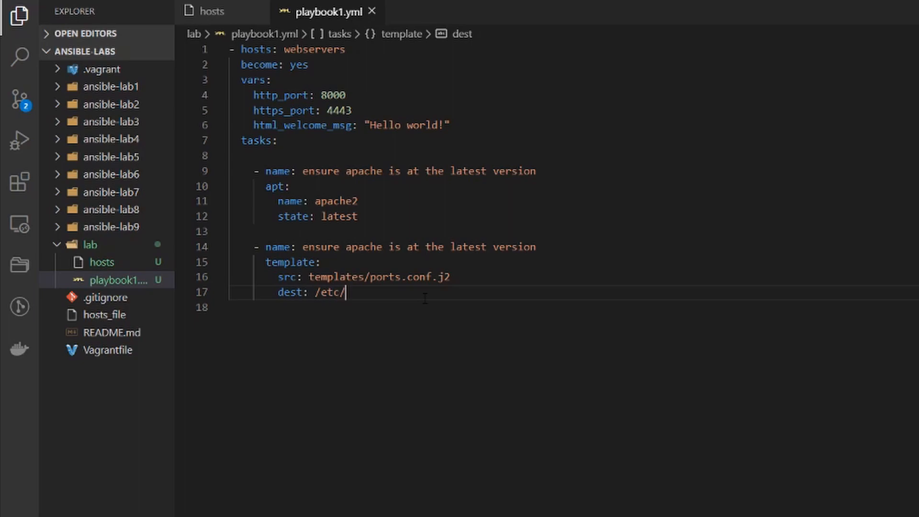
type("apache2")
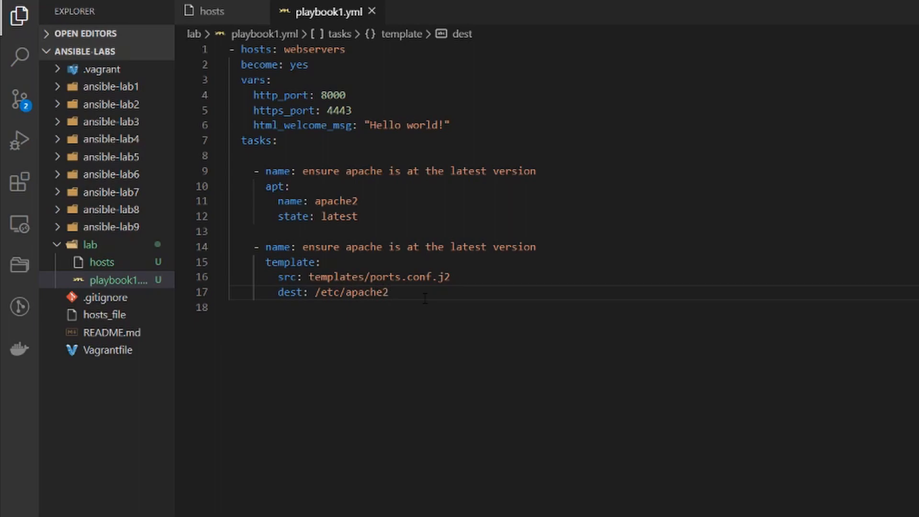
type("/ports")
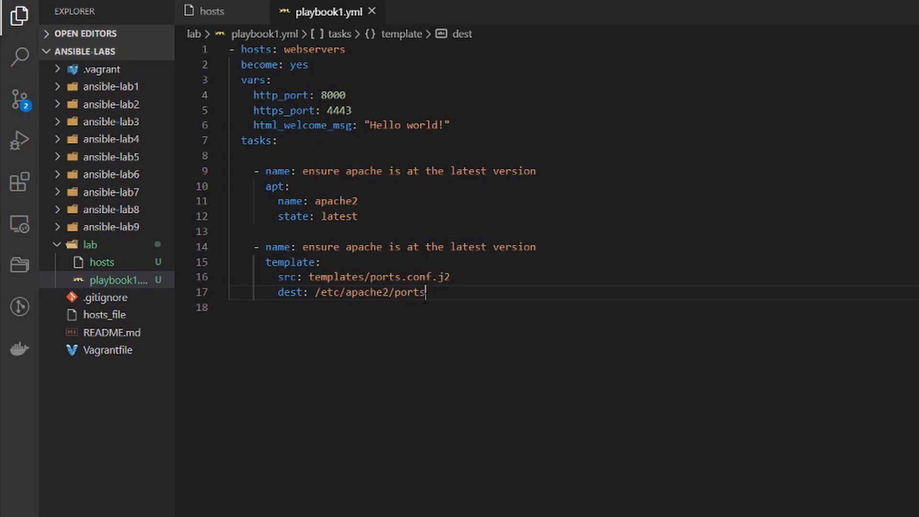
type(".conf")
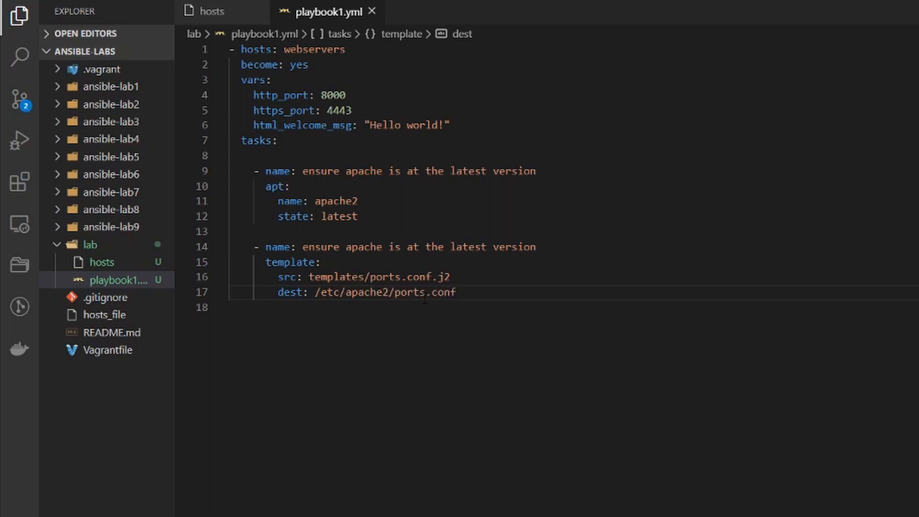
triple_click(366, 292)
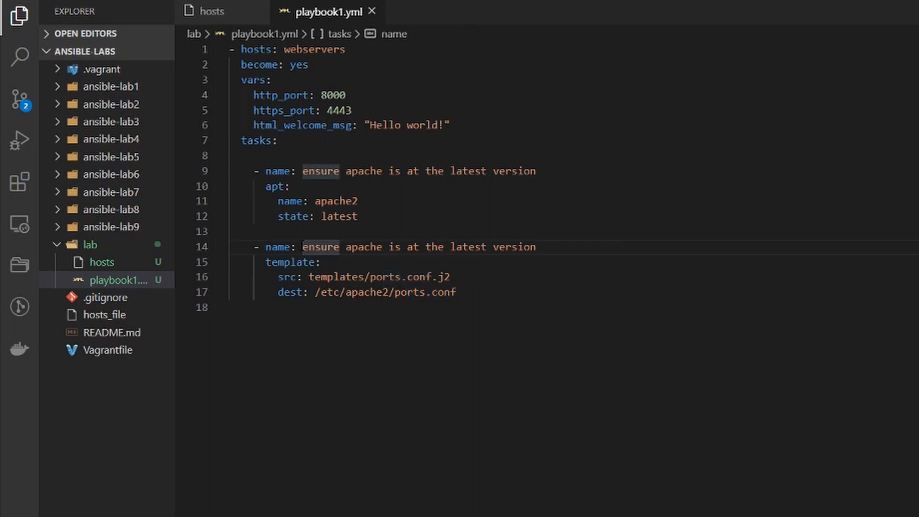
Rename the second task to 'wirte the apache2 ports.conf config file'
double_click(417, 247)
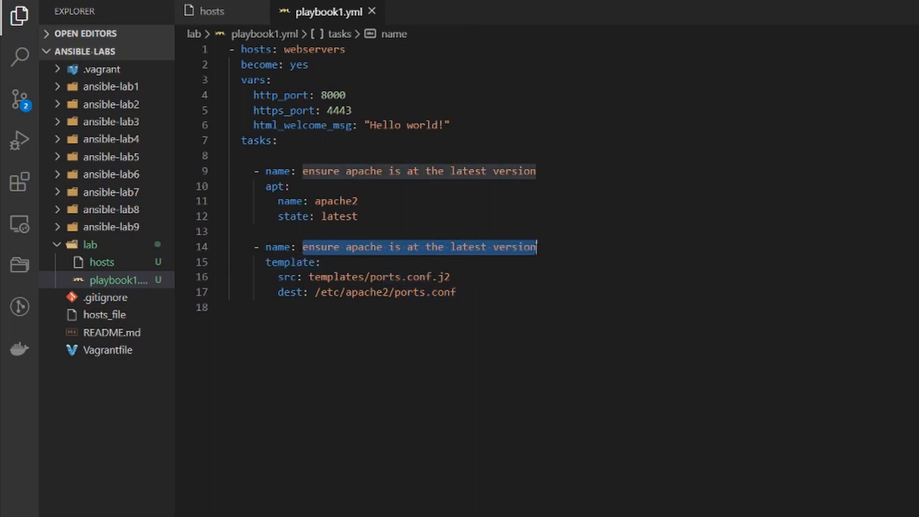
type("wirte the apac")
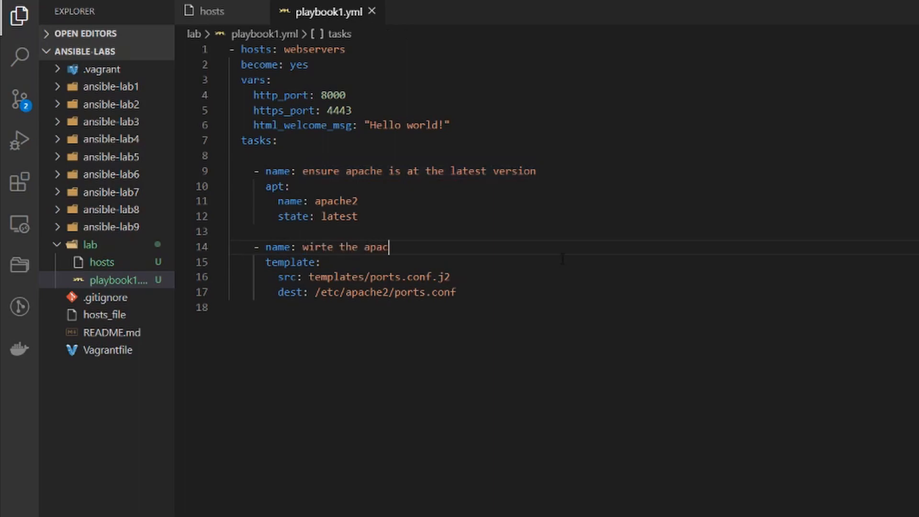
type("he2 ports.conf config file")
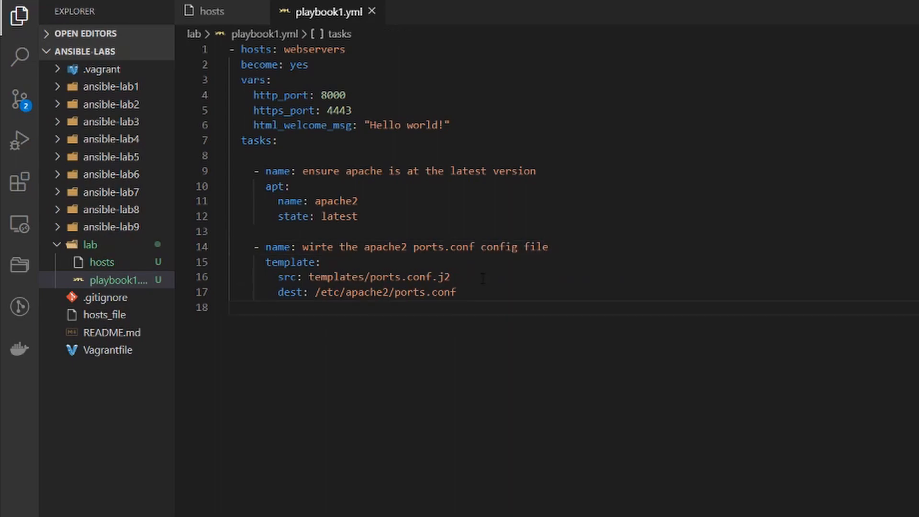
double_click(379, 277)
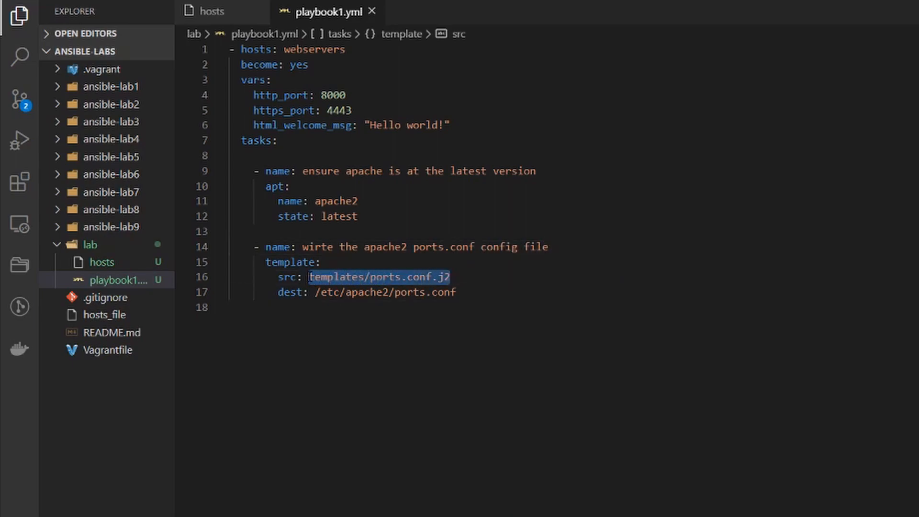
right_click(90, 244)
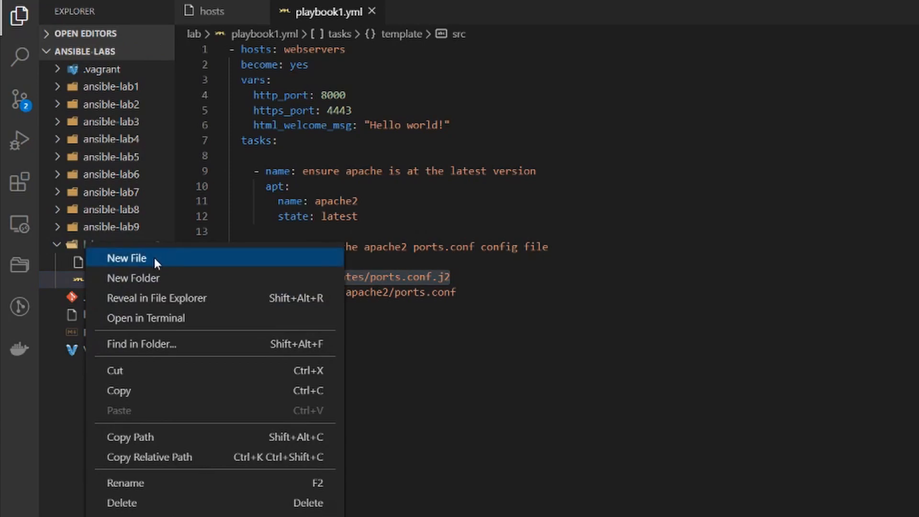
mouse_move(155, 279)
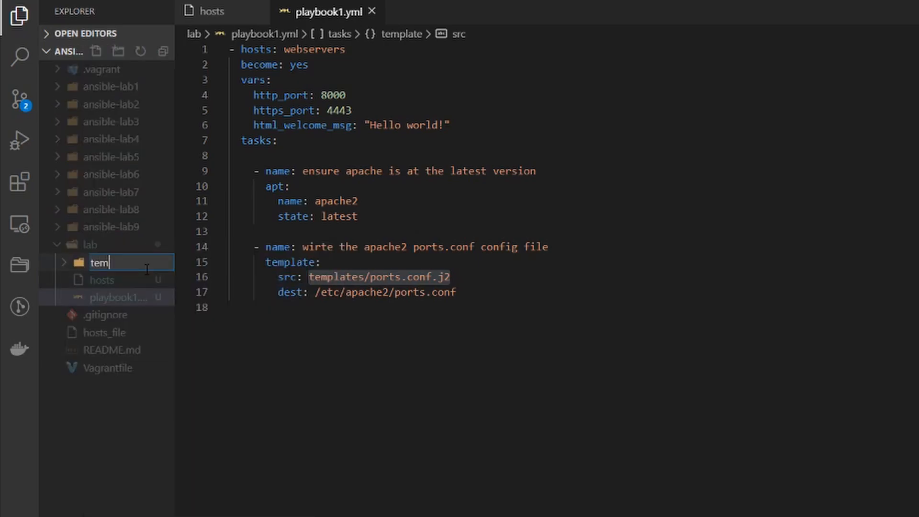
Name the new folder templates, add ports.conf.j2 inside it, and open the file
key("Enter")
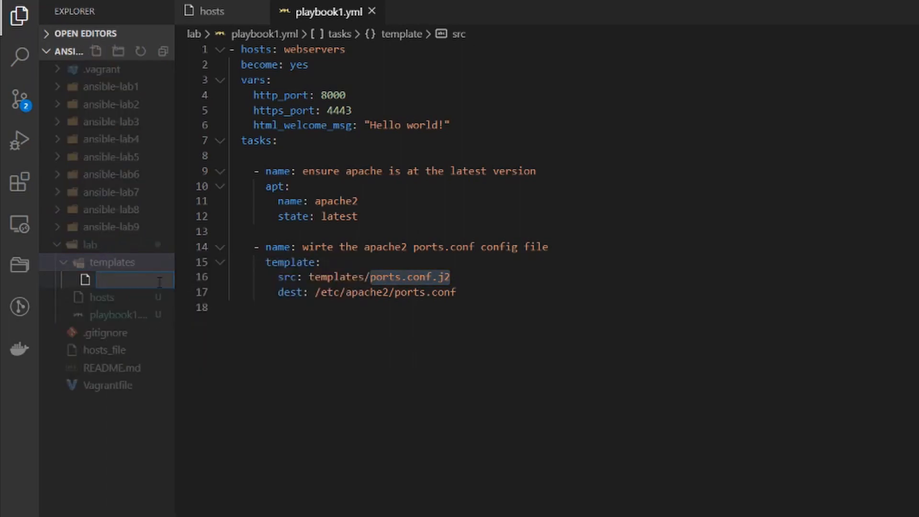
type("ports.conf.j2")
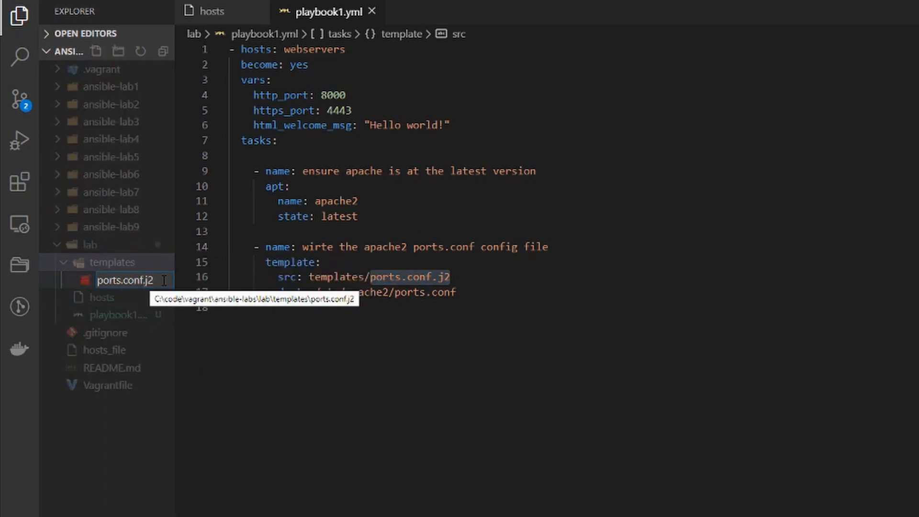
double_click(126, 281)
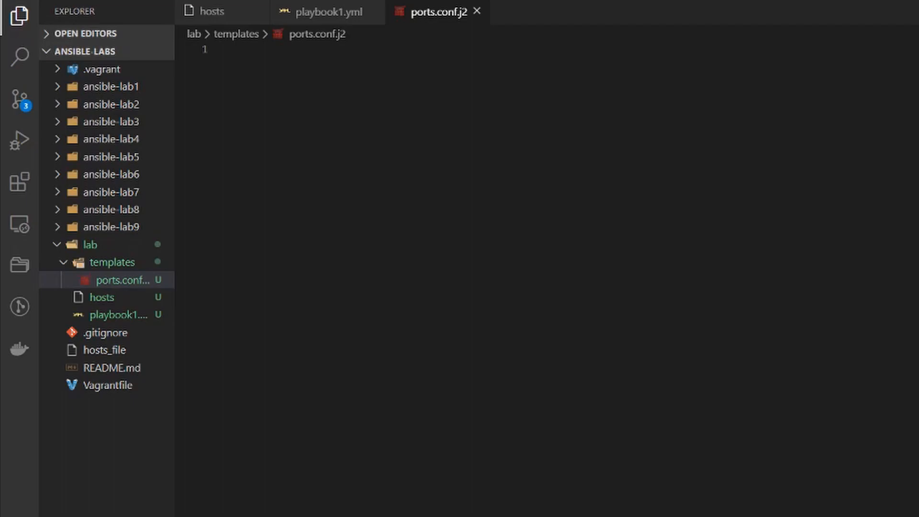
Add 'notify: - restart apache' under the template tasks
left_click(324, 11)
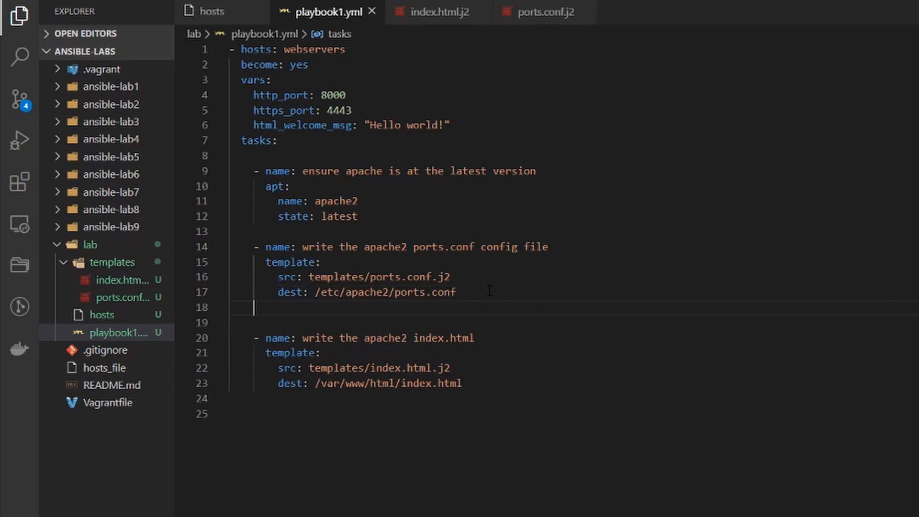
type("notify")
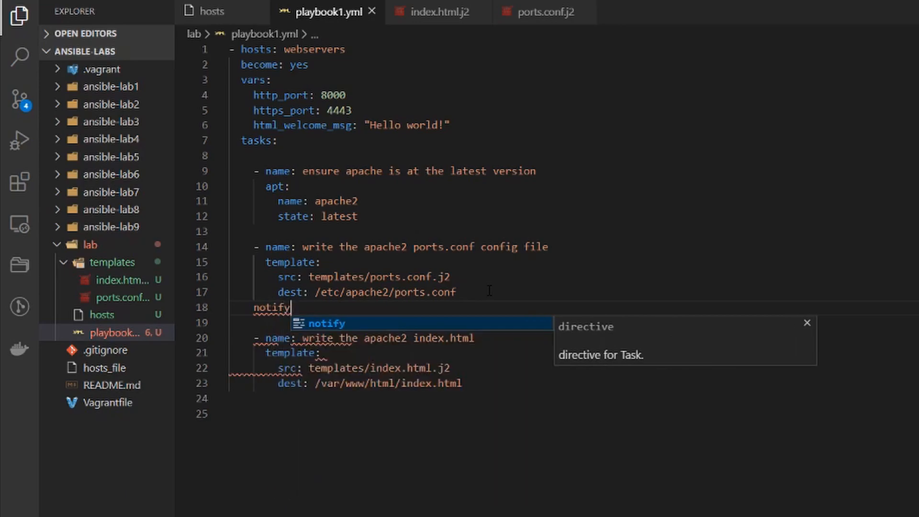
type(":")
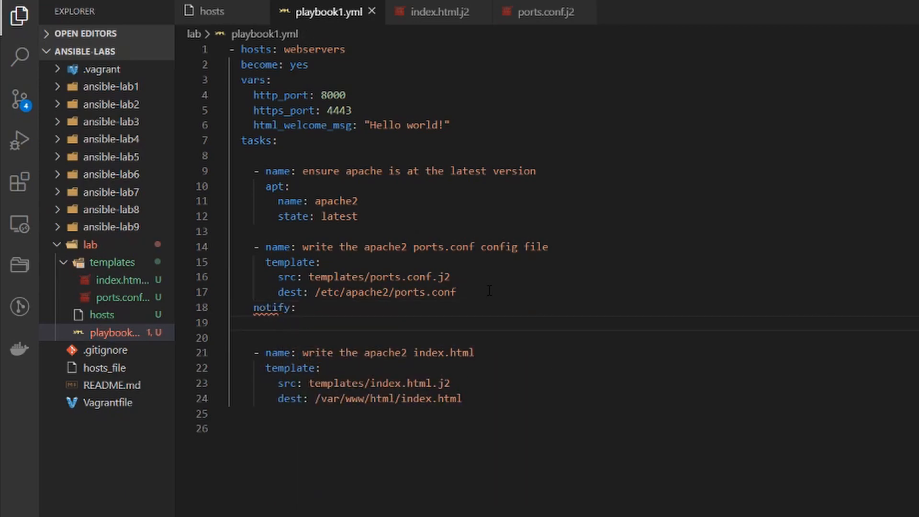
type("-")
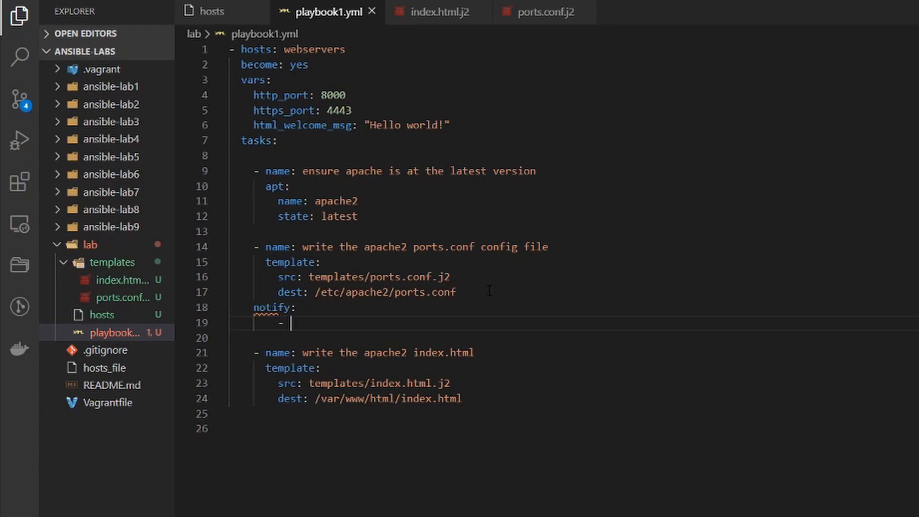
type("restart ap")
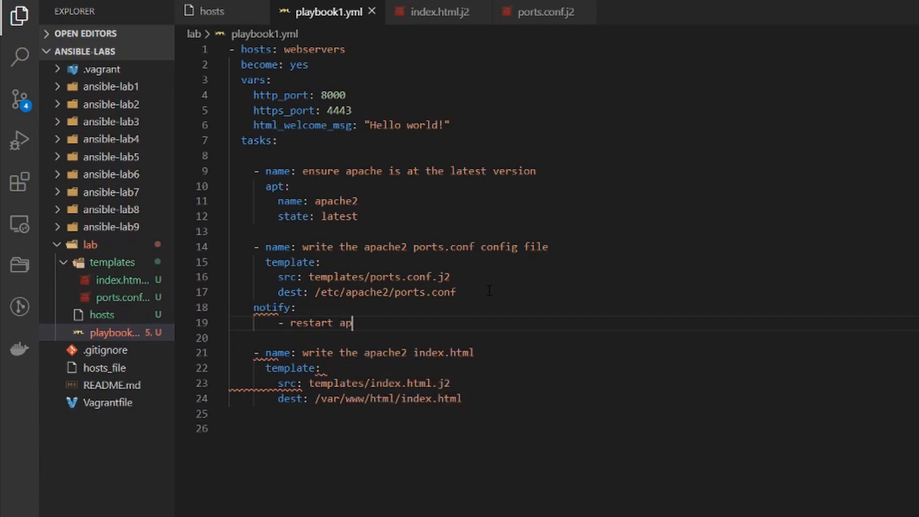
type("ache")
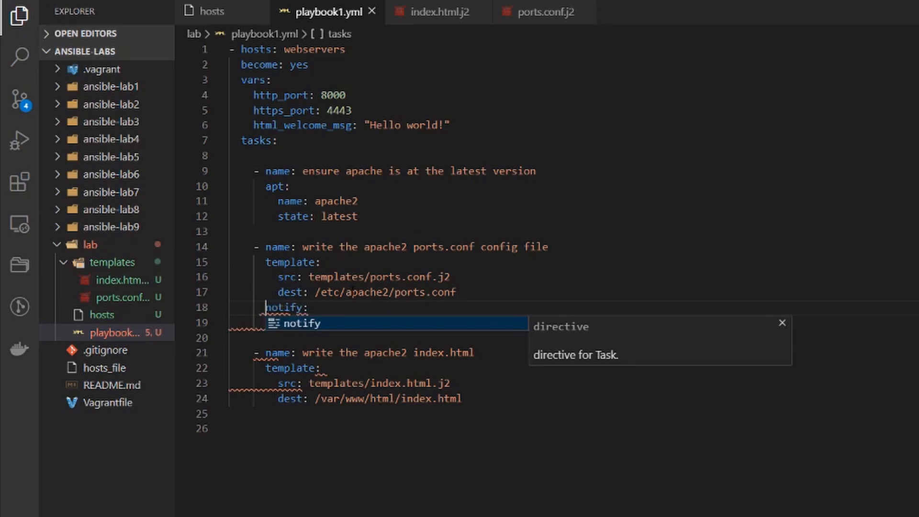
type("- restart apache")
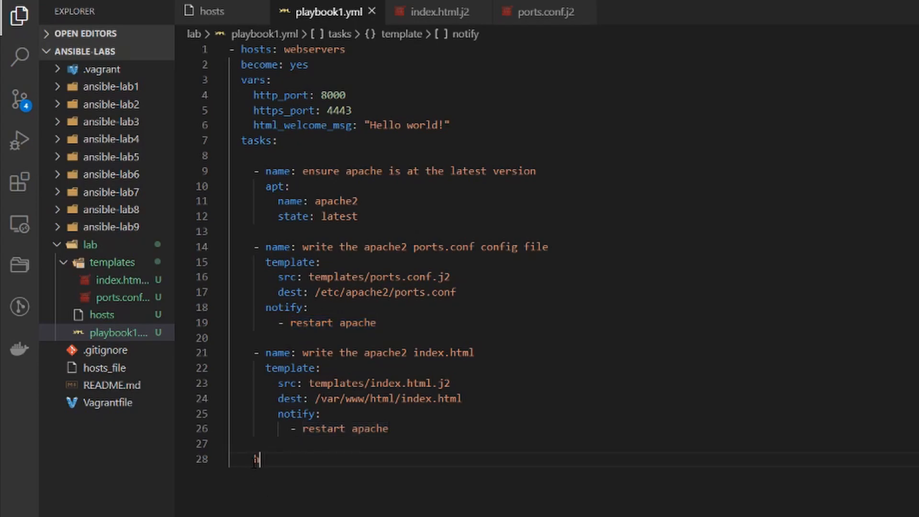
Start a handlers section with a handler named restart apache
type("handlers:")
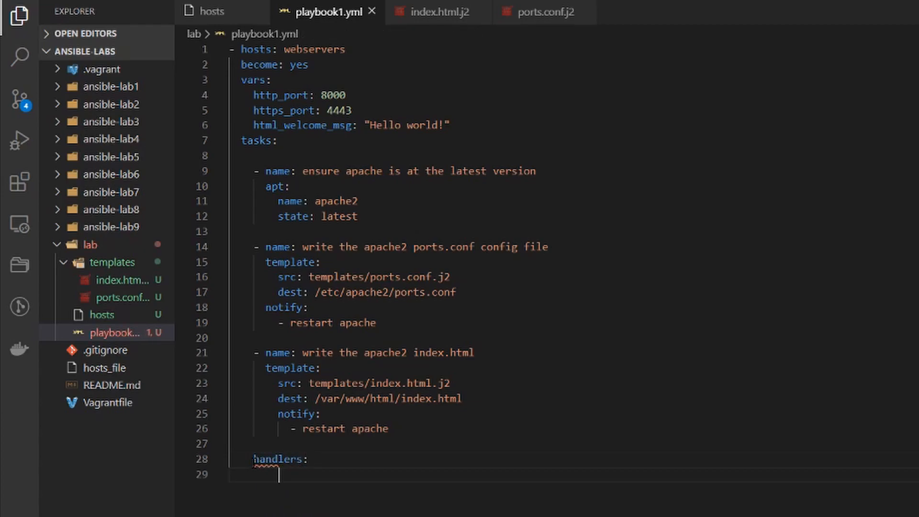
type("- n")
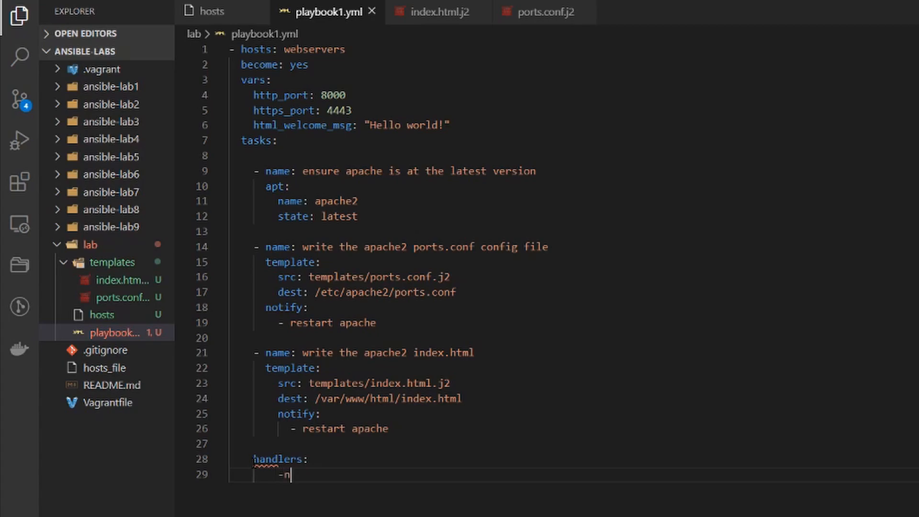
type("name:")
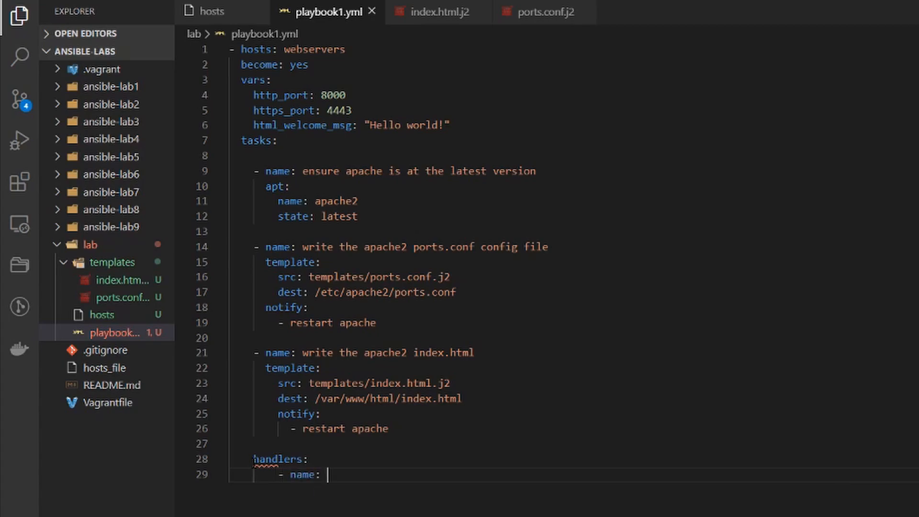
double_click(326, 429)
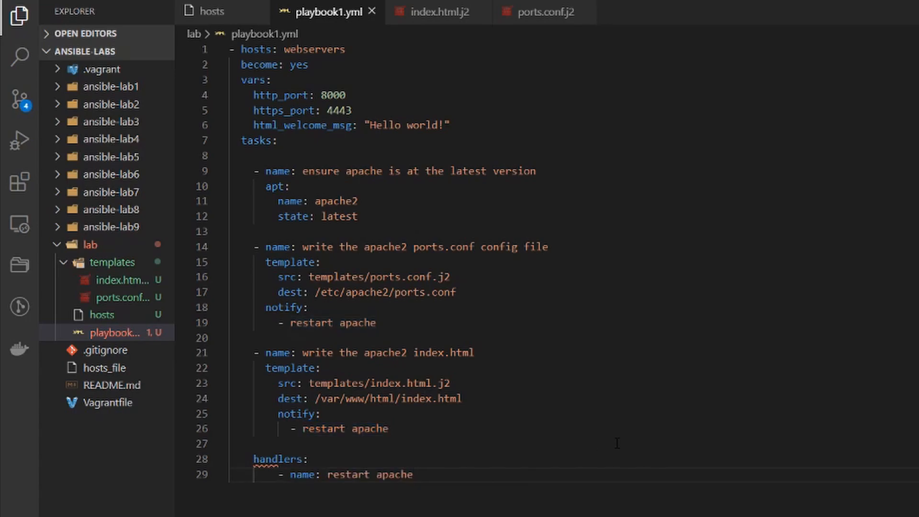
key("Enter")
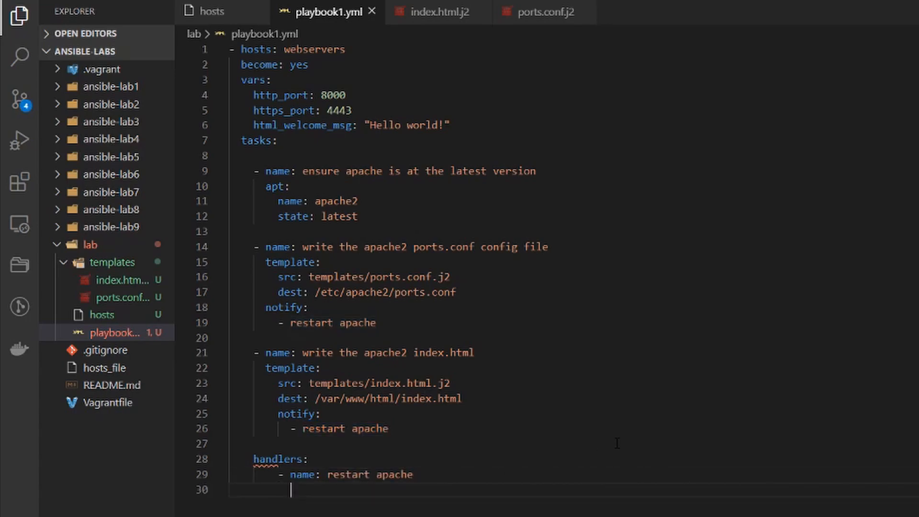
Give the handler a service module with name apache2 and begin its state line
type("service")
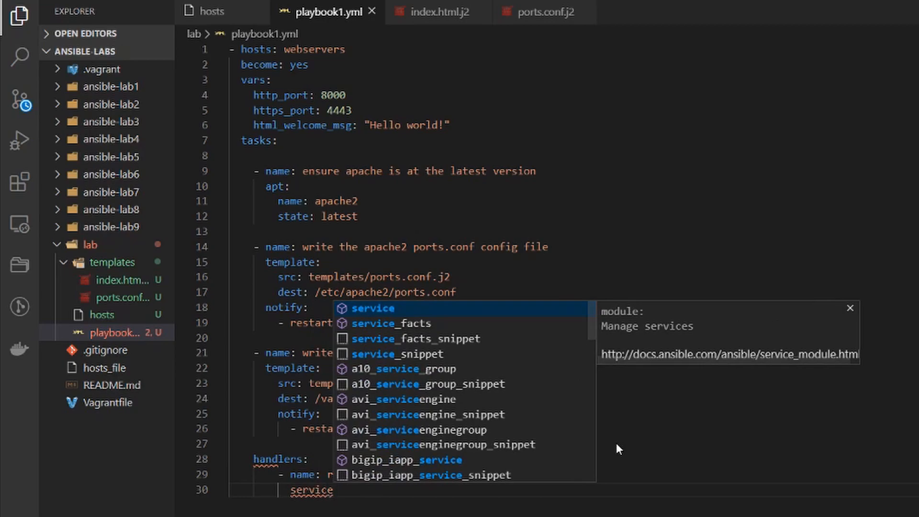
key("Escape")
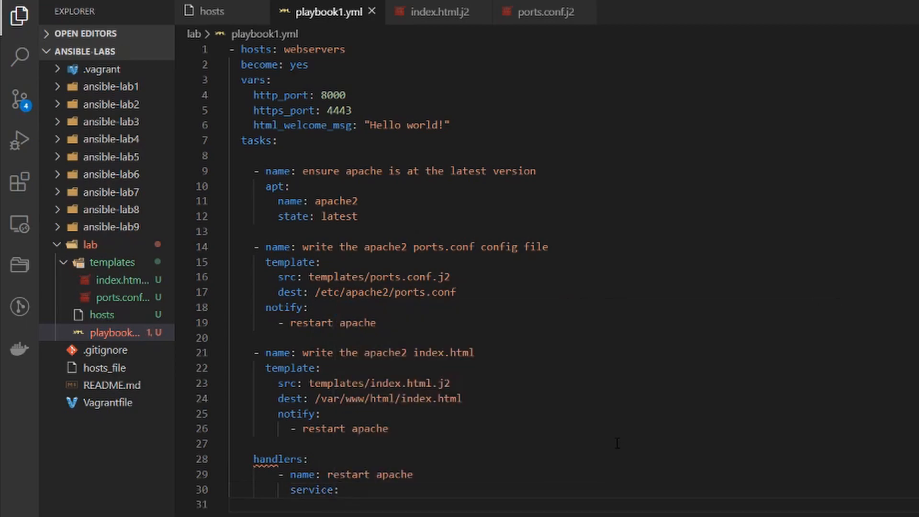
type("name:")
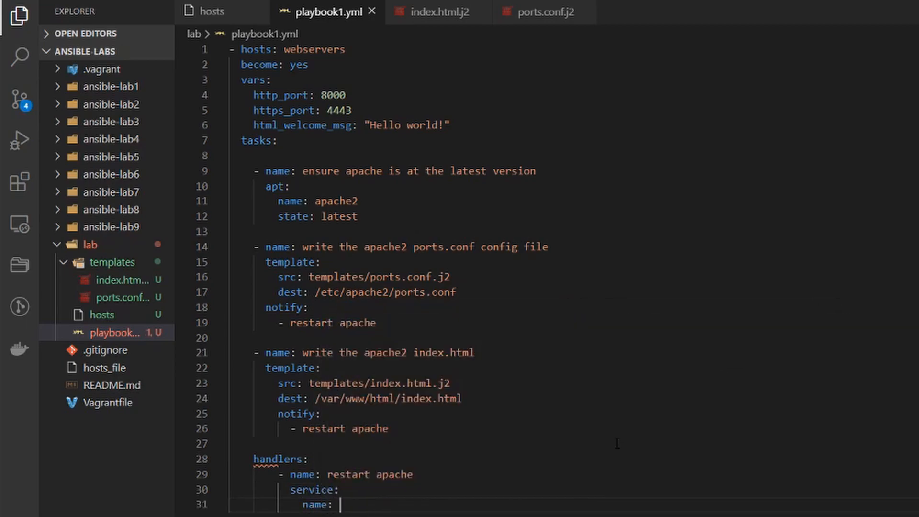
type("apache")
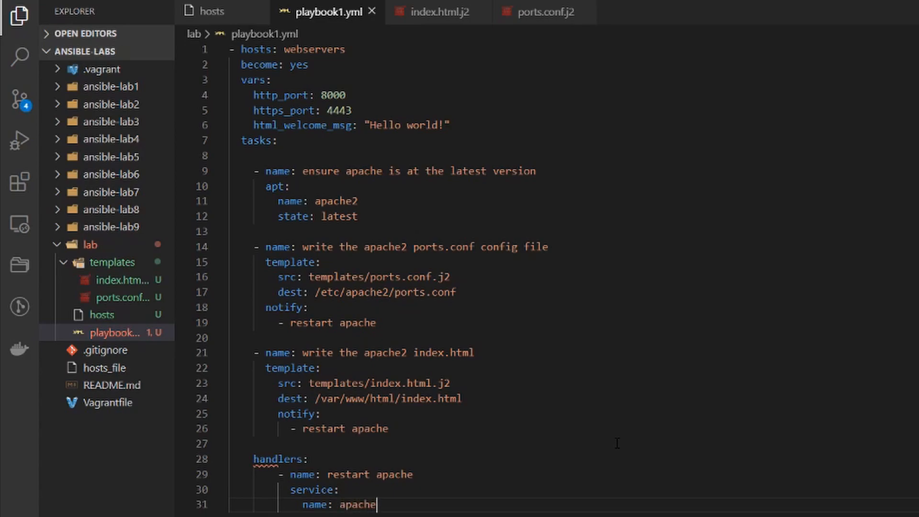
type("/etc/apache2/ports.conf")
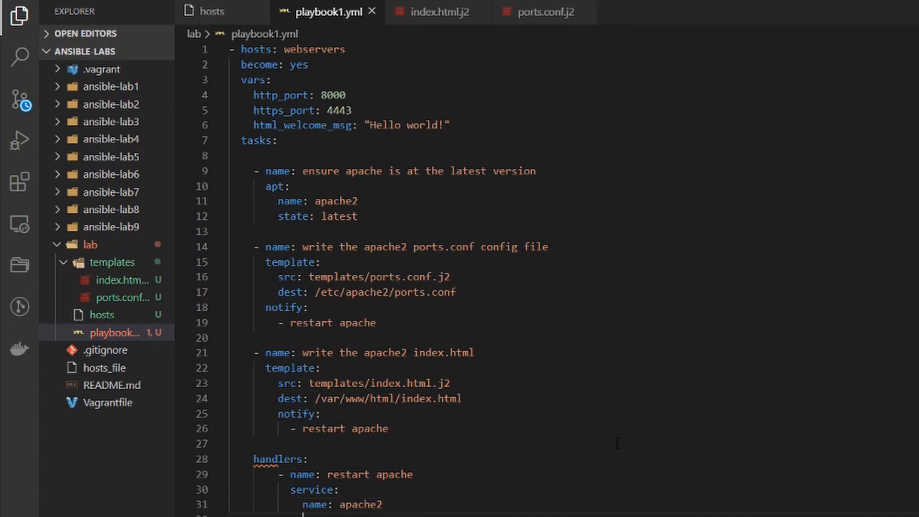
type("state: restarted")
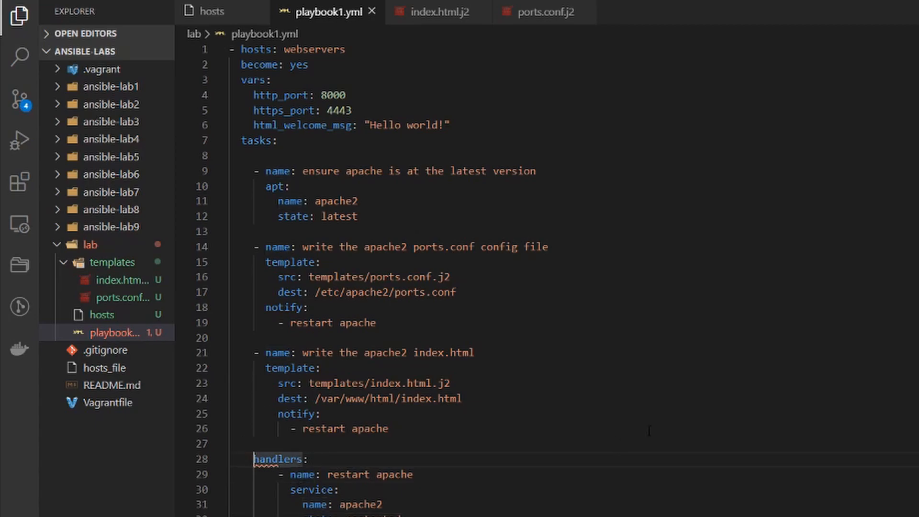
Outdent handlers: to match tasks: and make the restart apache handler set apache2 to restarted
left_click(253, 460)
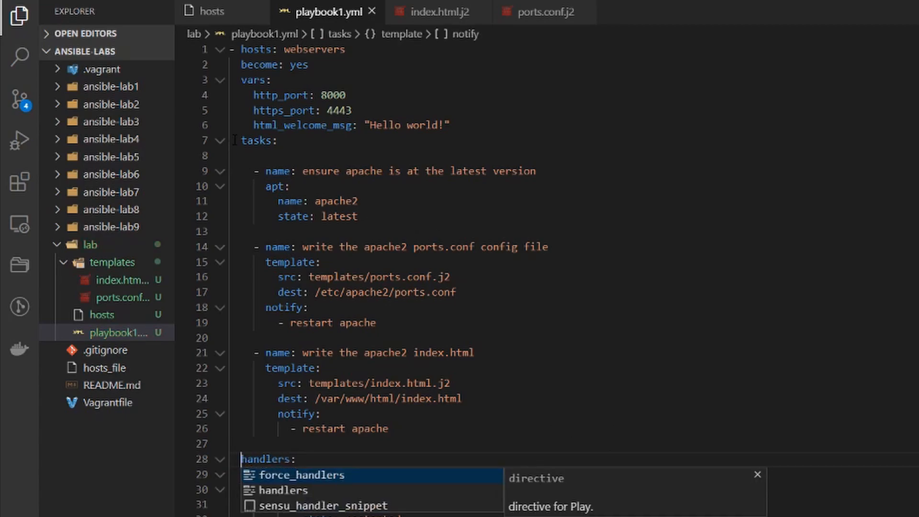
left_click(220, 140)
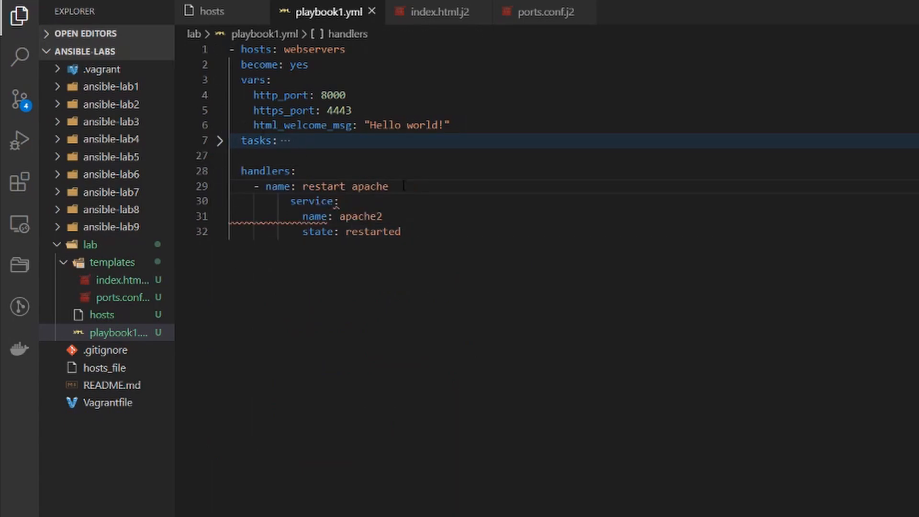
double_click(314, 201)
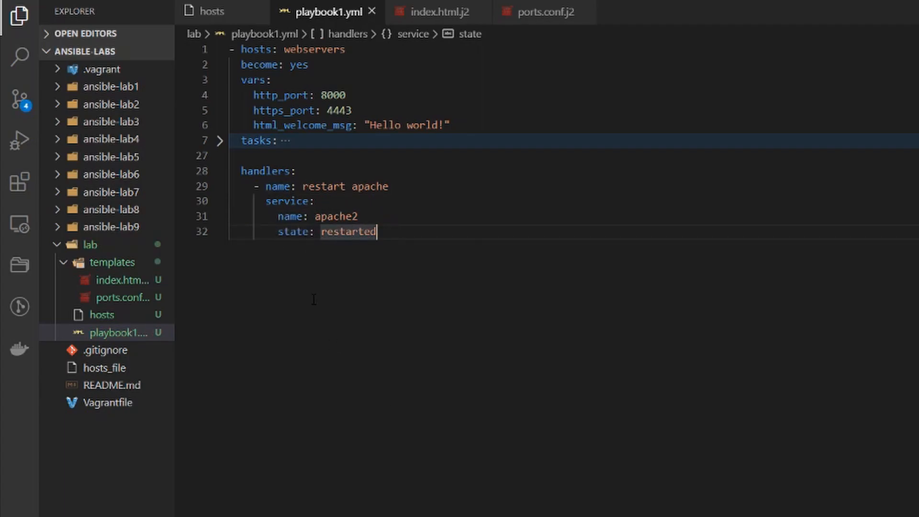
left_click(221, 140)
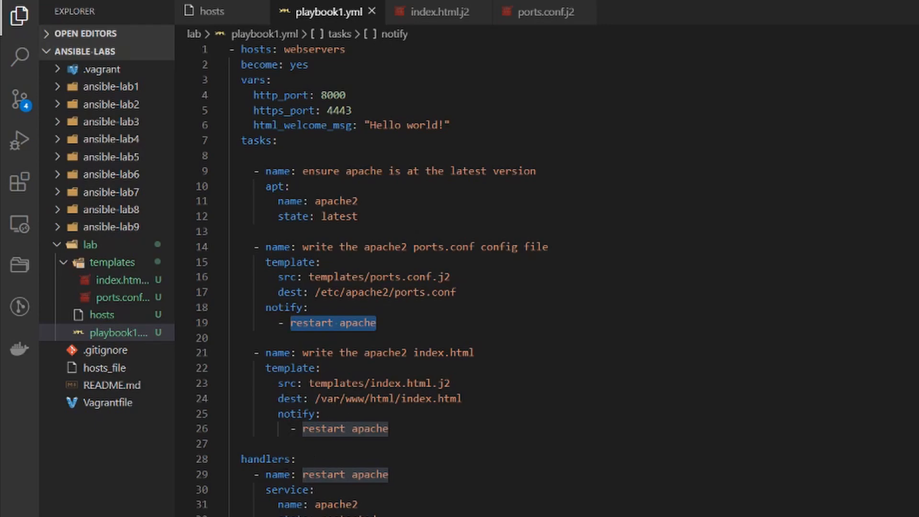
left_click(345, 474)
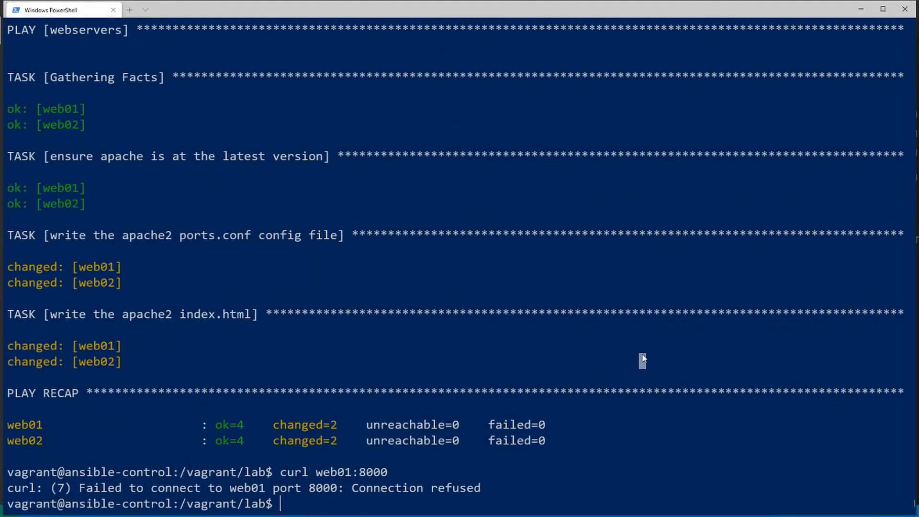
Rerun 'ansible-playbook -i hosts -K playbook1.yml' and scroll through the output
type("ansible-playbook -i hosts -K playbook1.yml")
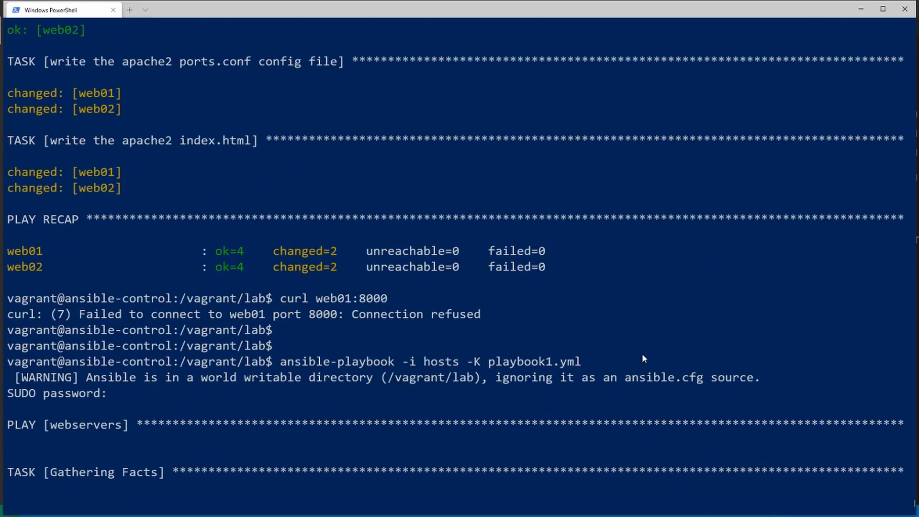
scroll("down", 3)
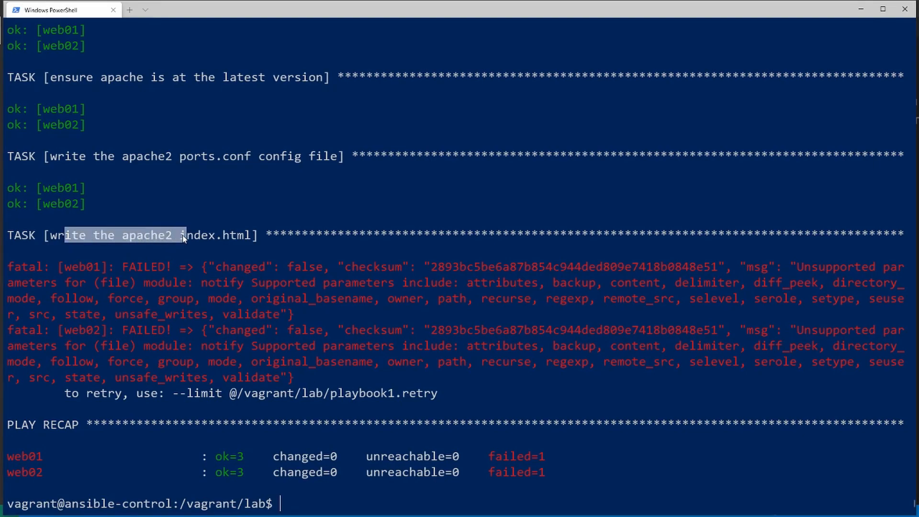
mouse_move(199, 238)
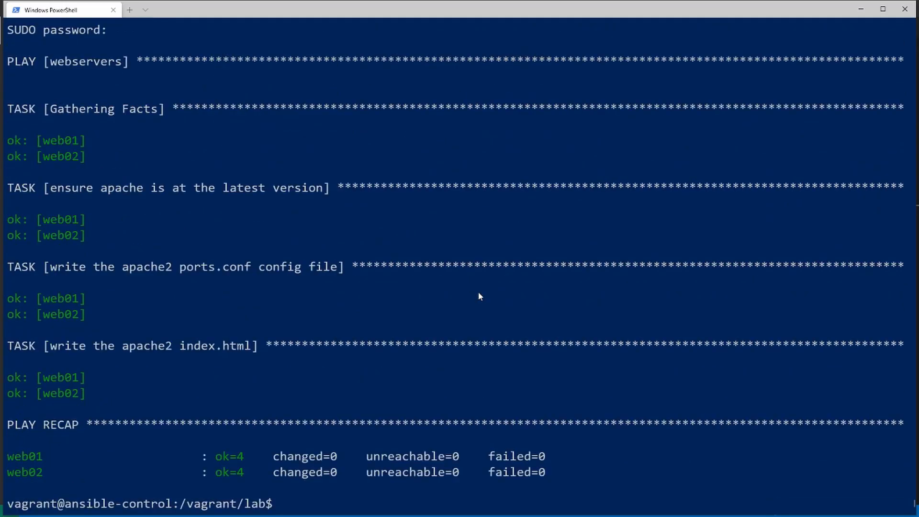
type("curl web01:8000")
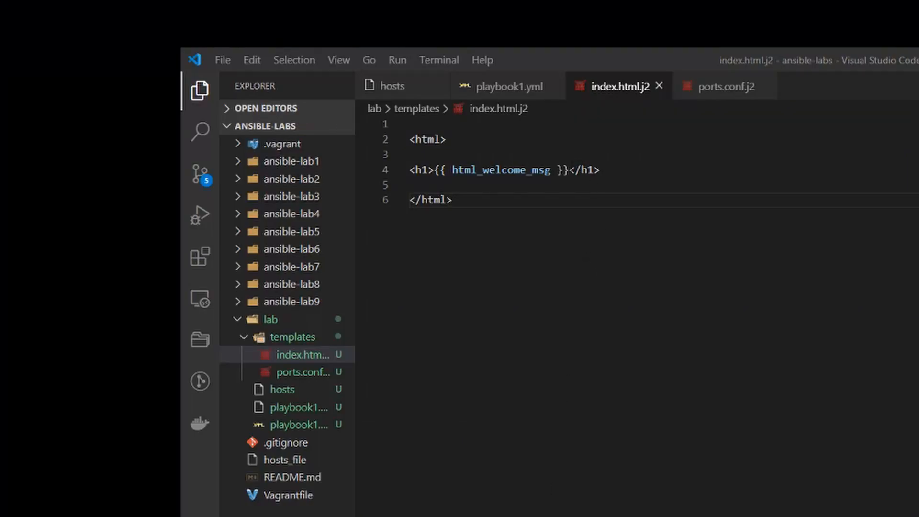
Append '!' after the html_welcome_msg variable in the h1 line
left_click(446, 139)
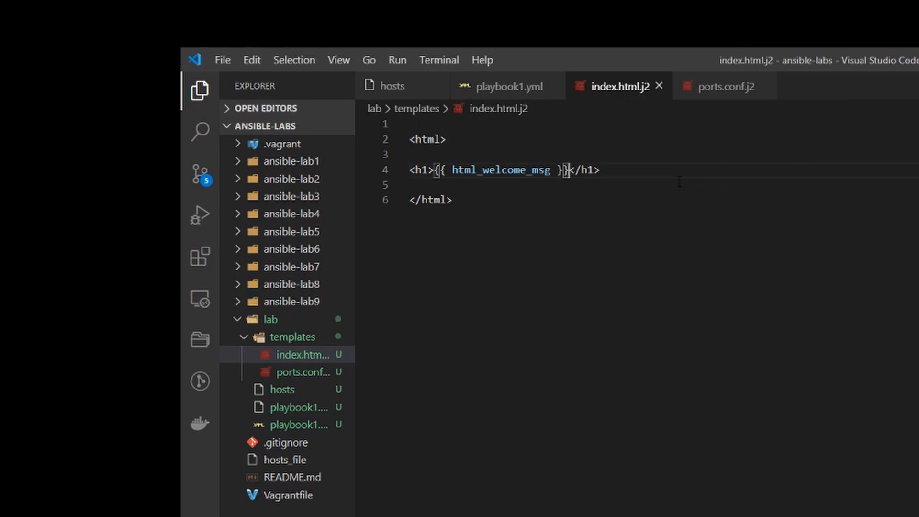
type("!")
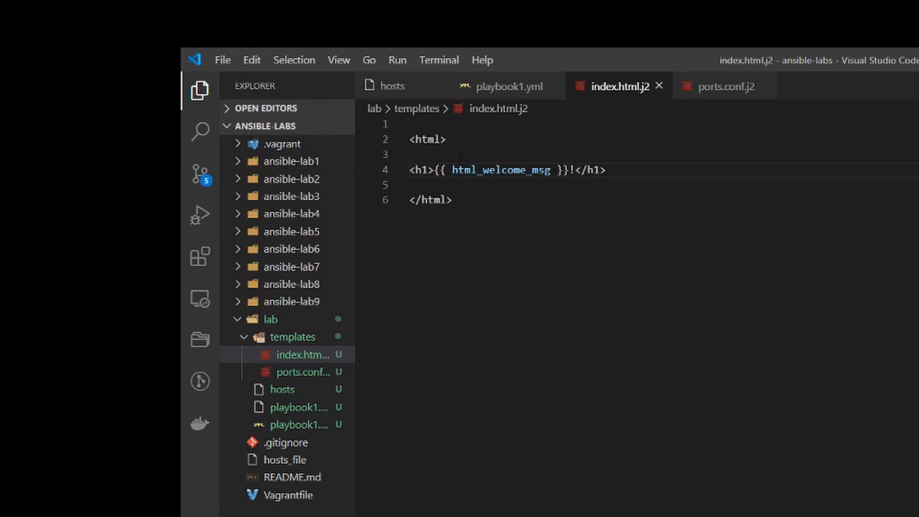
mouse_move(362, 246)
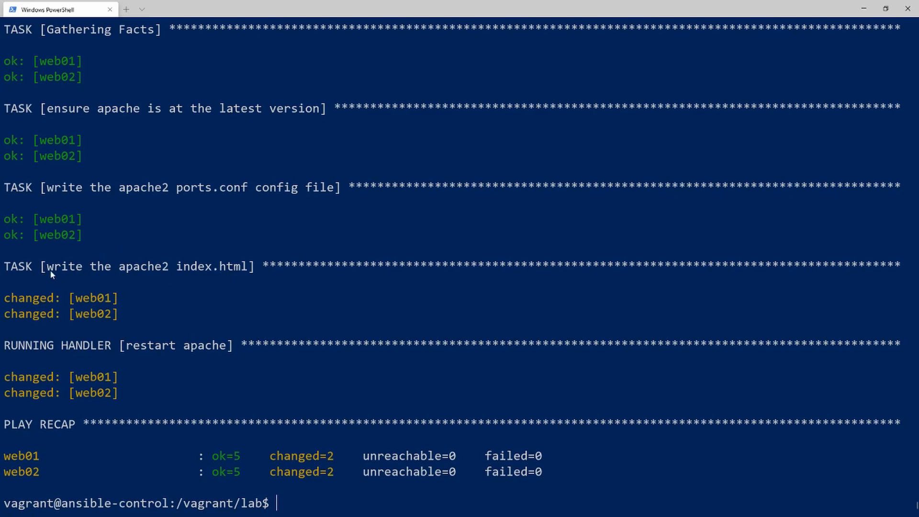
Highlight the restart apache handler run, then curl web01:8000 and check the Hello world page
left_click_drag(46, 267, 147, 266)
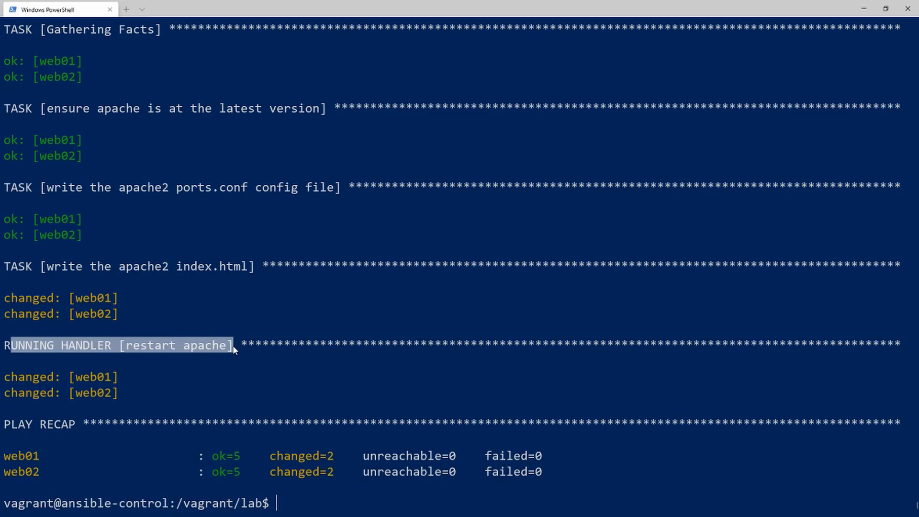
mouse_move(68, 402)
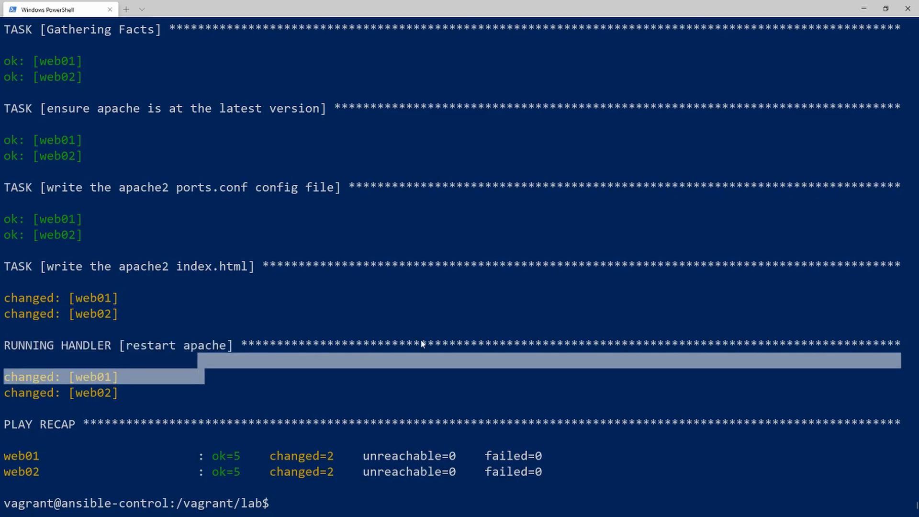
type("curl")
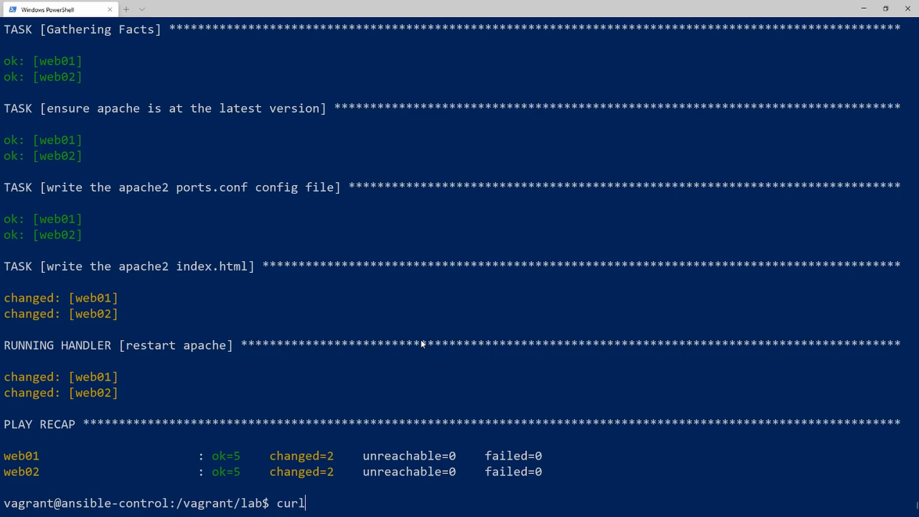
type("web")
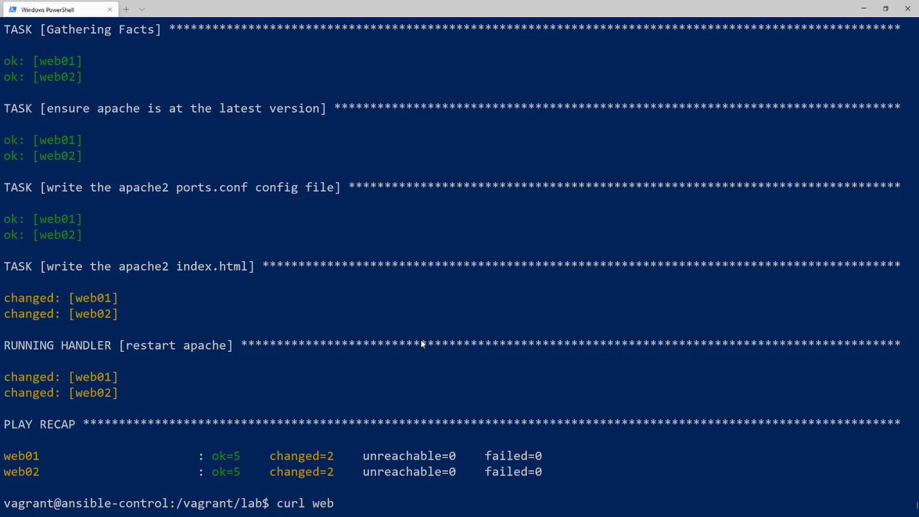
type("01")
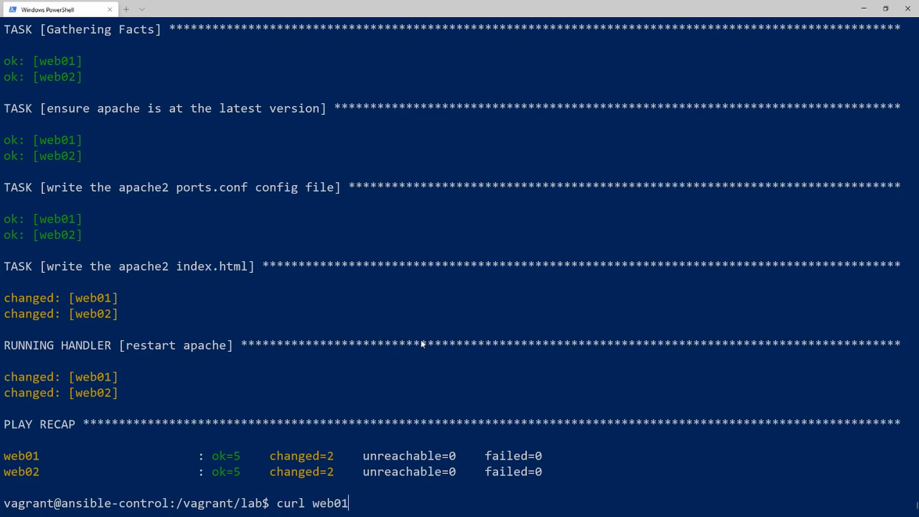
type(":8000")
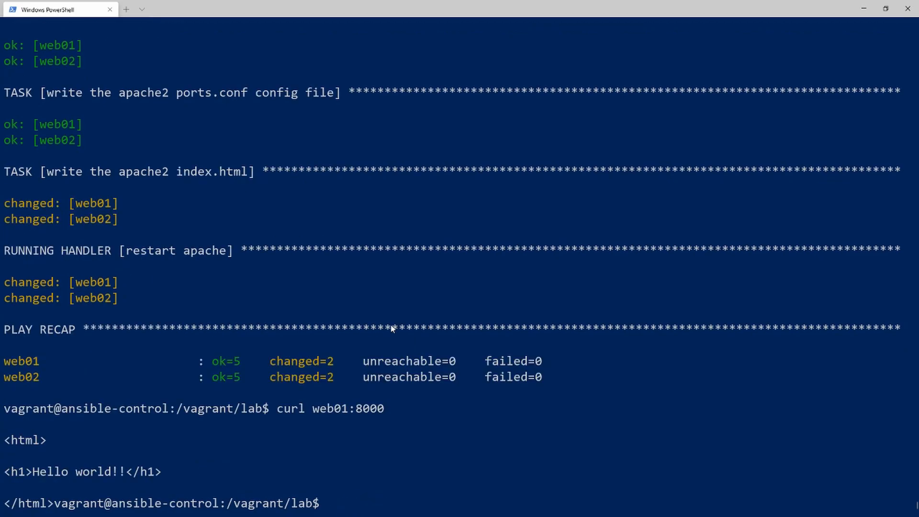
mouse_move(8, 446)
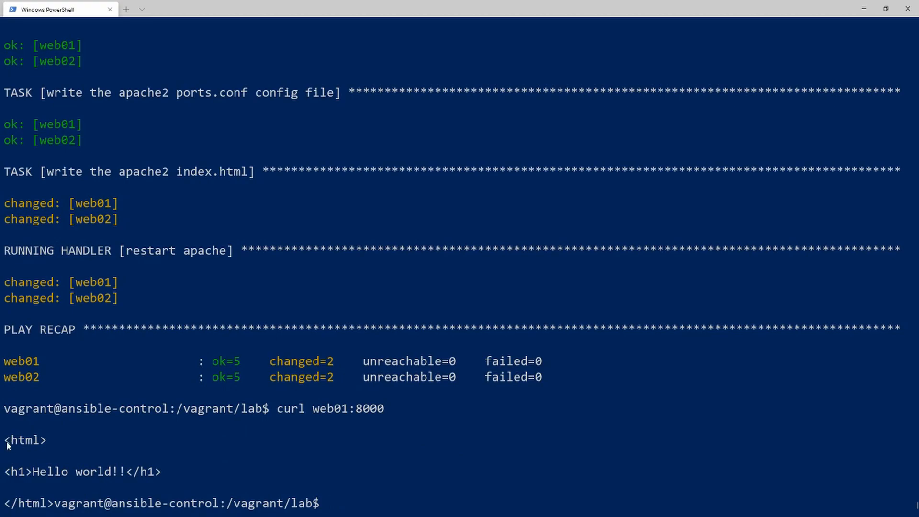
left_click_drag(6, 440, 129, 472)
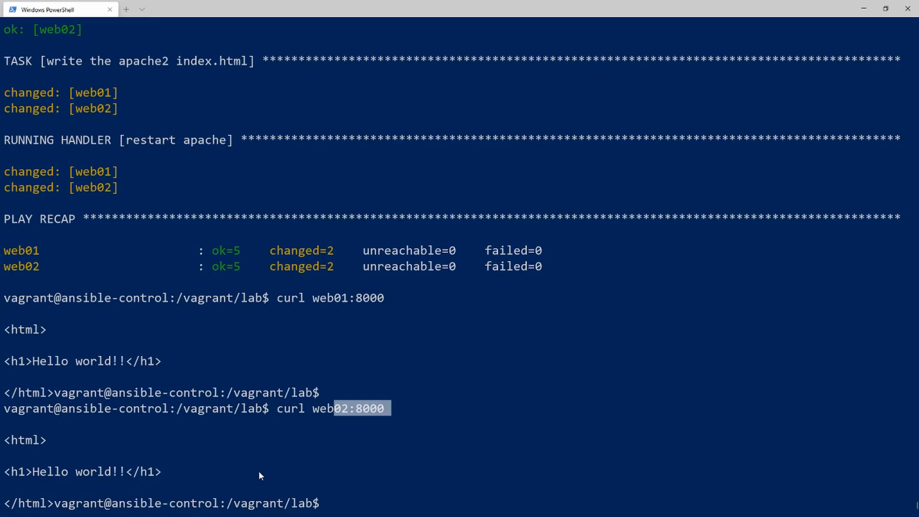
mouse_move(162, 455)
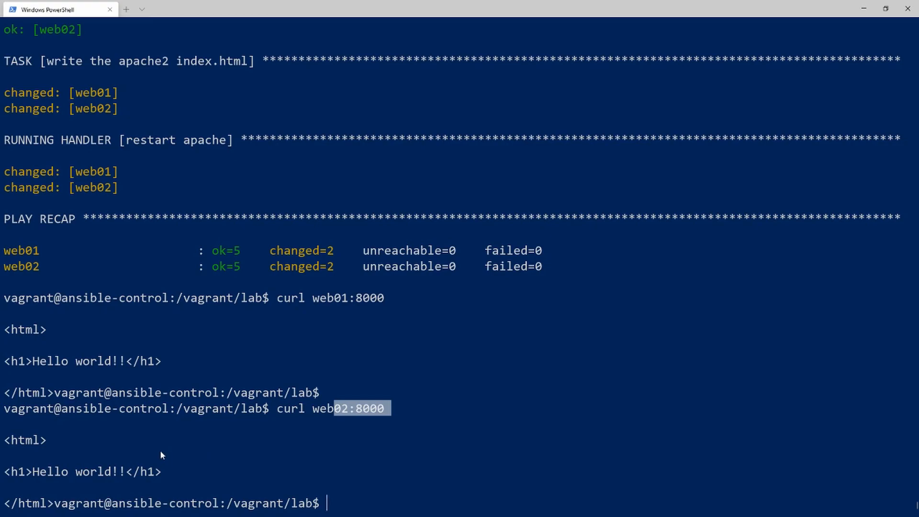
mouse_move(149, 440)
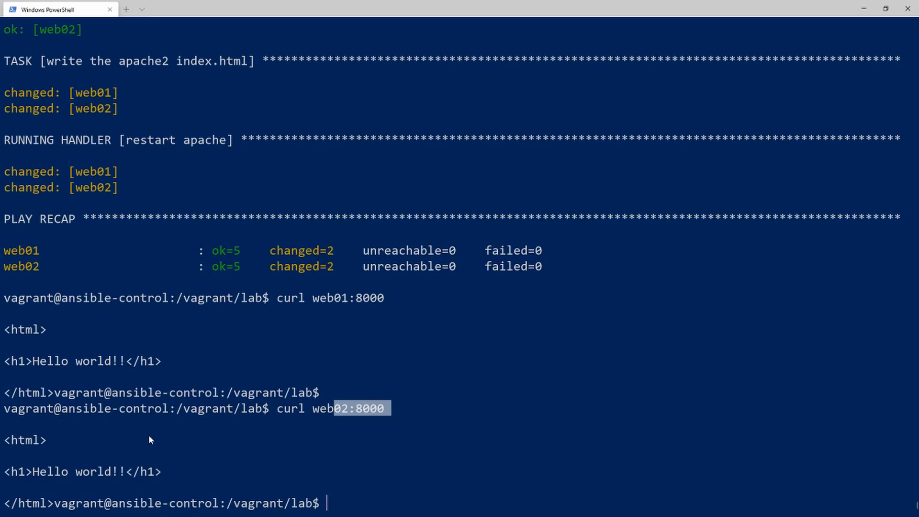